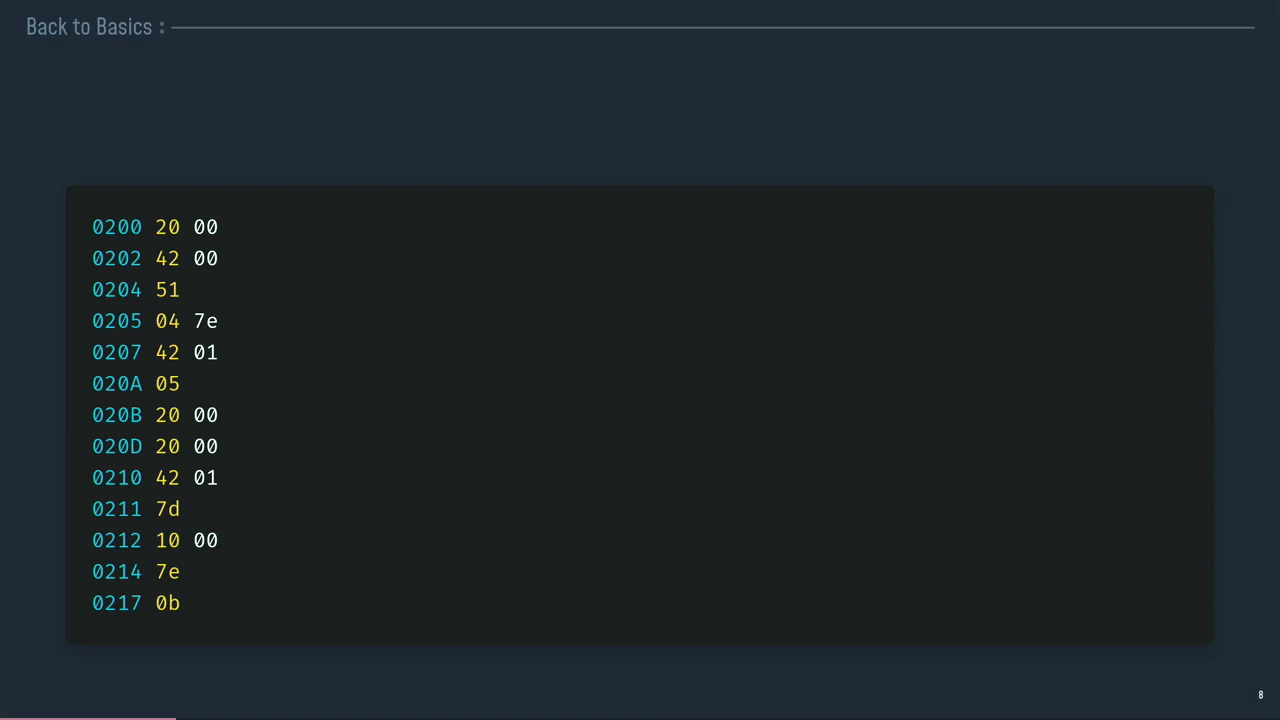
# - Advance past the 'Is this a… language?' slide to slide 12, 'We need to compile for the Web'
pyautogui.press('right')
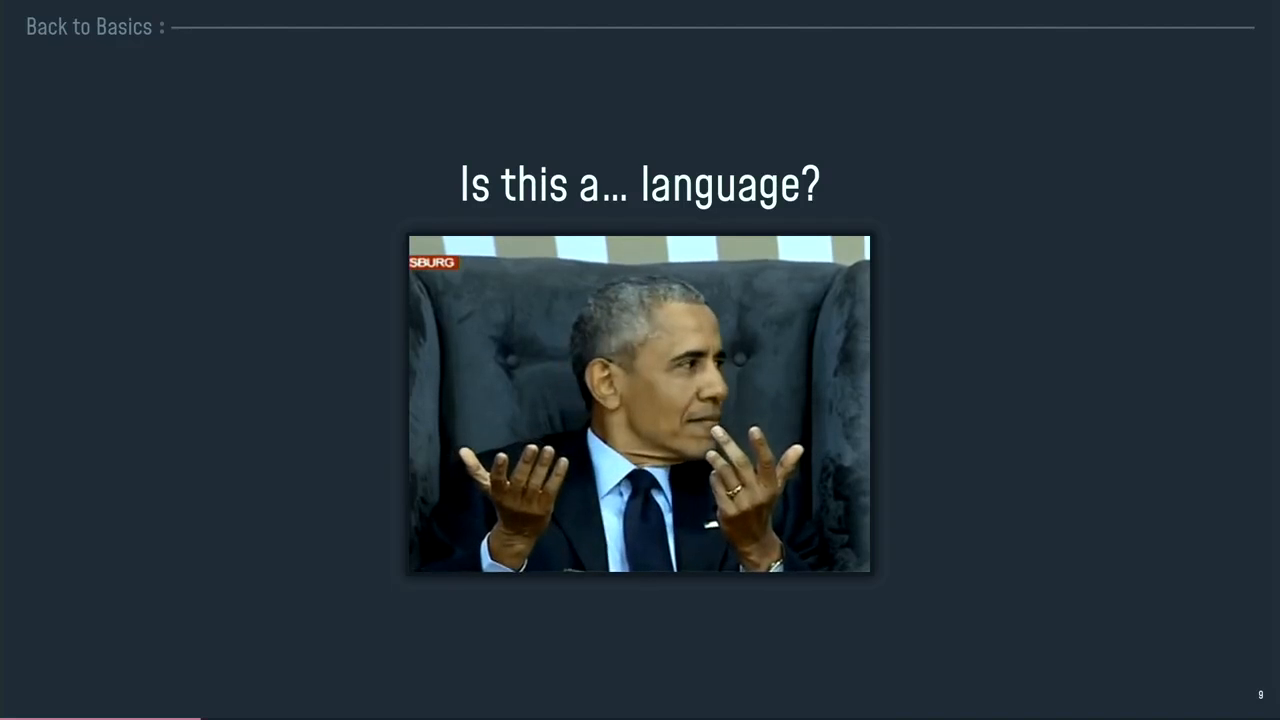
pyautogui.press('right')
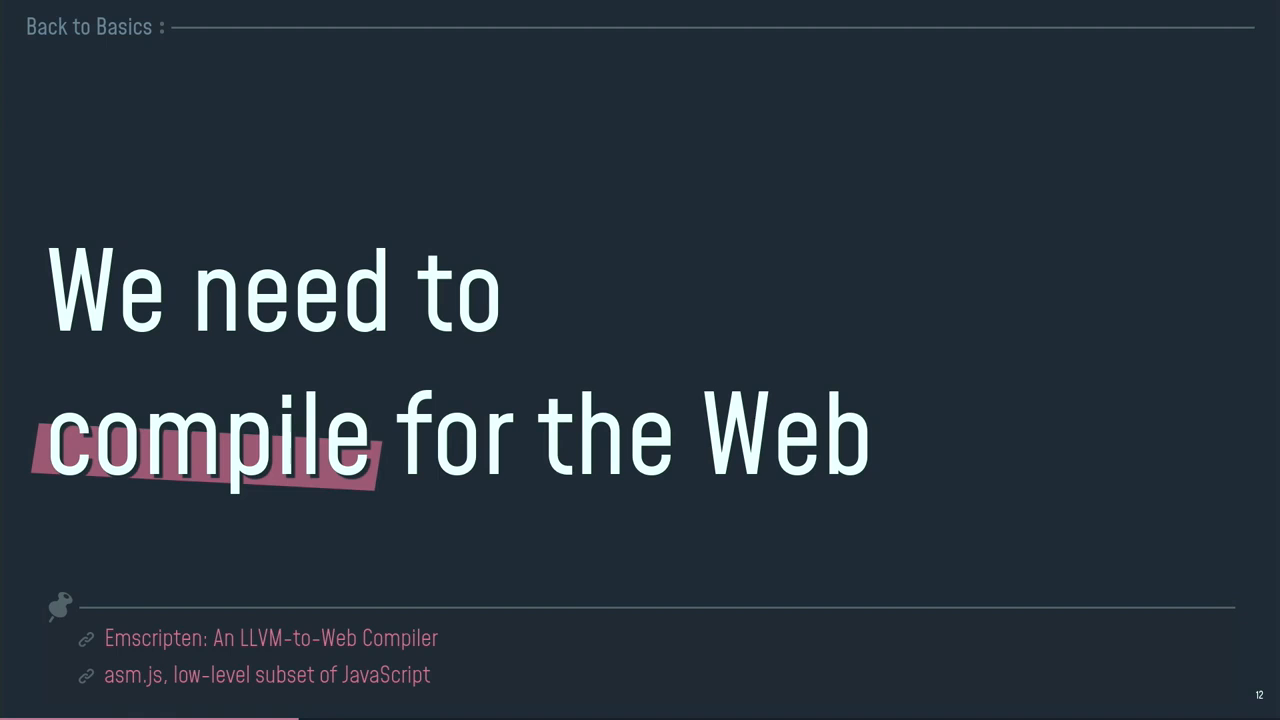
# - Advance two slides, past the Rust Hello World web version, to slide 14, 'static types'
pyautogui.press('Right')
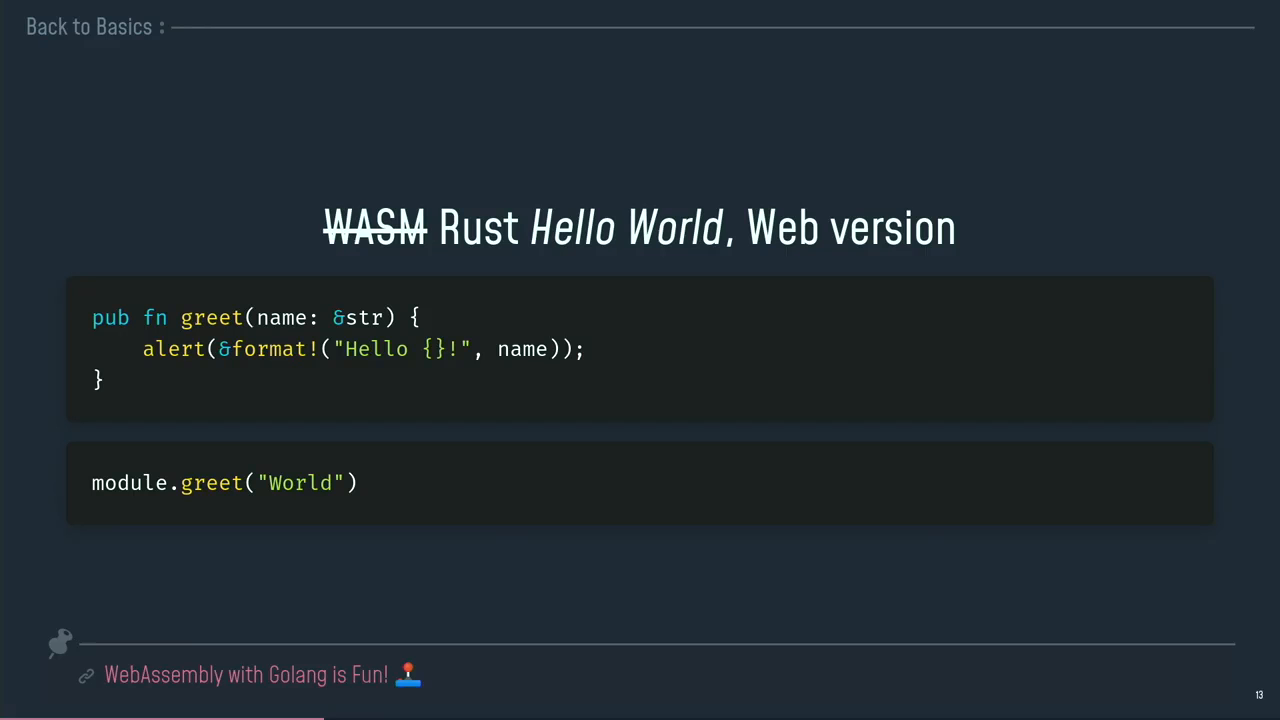
pyautogui.press('Right')
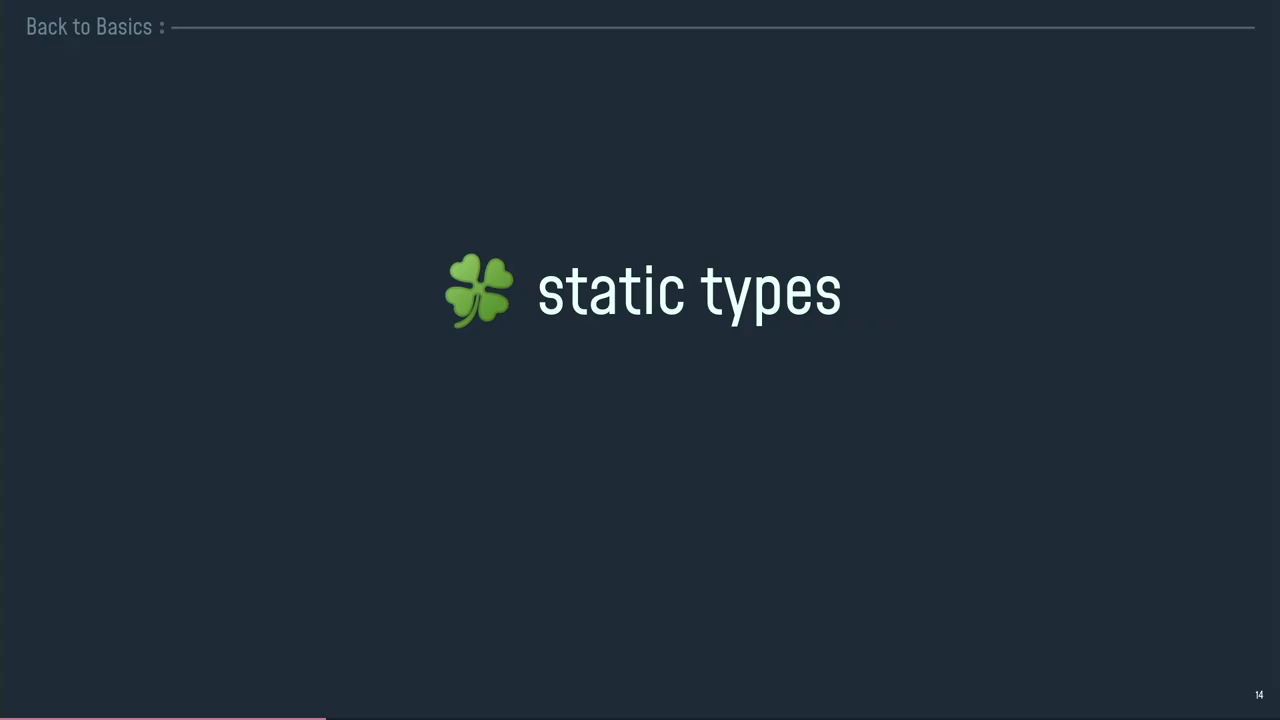
# - Advance past static types and the Heisenberg 'relax' slide to slide 20's WebAssembly.Memory code
pyautogui.press('Right')
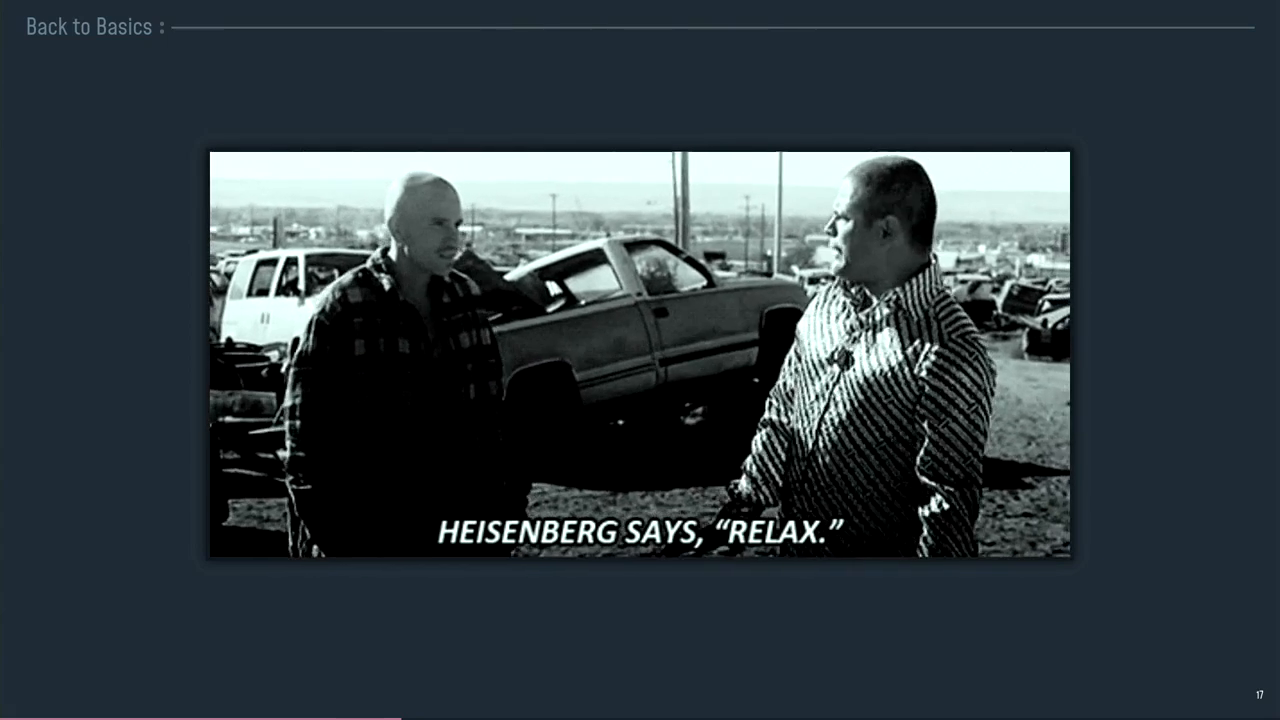
pyautogui.press('Right')
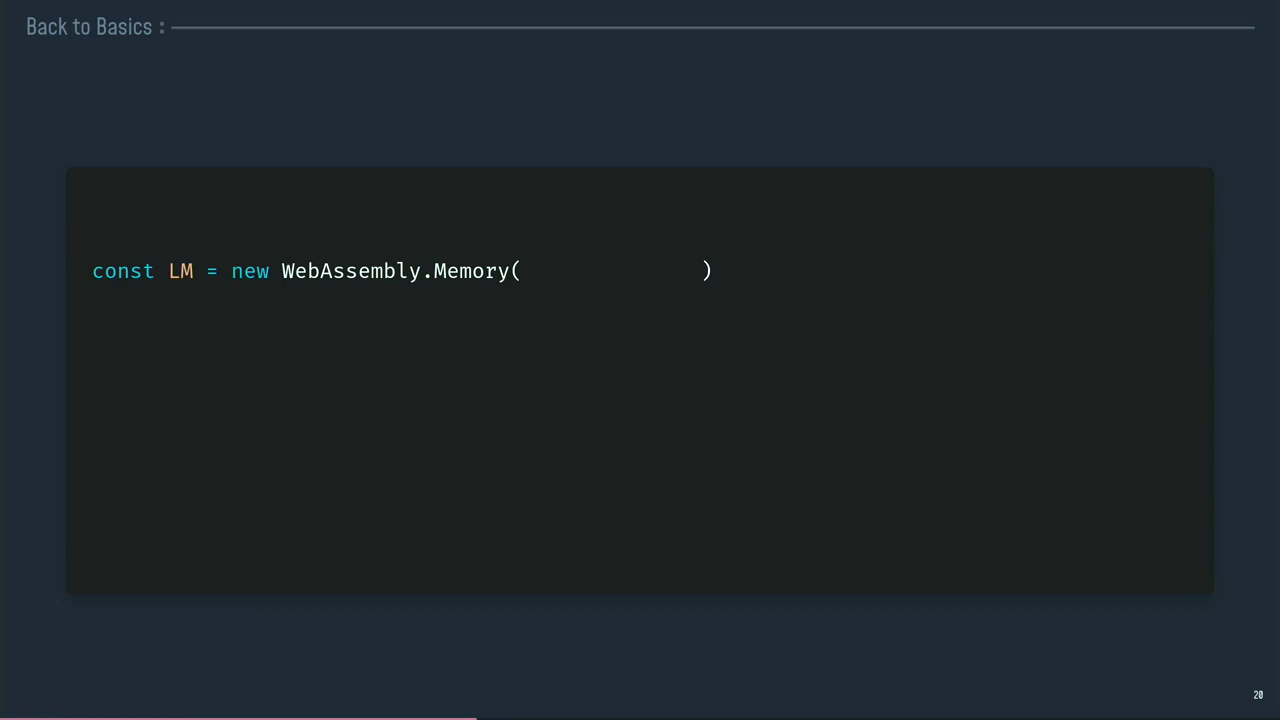
# - Build the memory code up to sharedMem and btoa(str), reaching slide 22, 'We need High-level tools'
pyautogui.write('{ initial: 1 }')
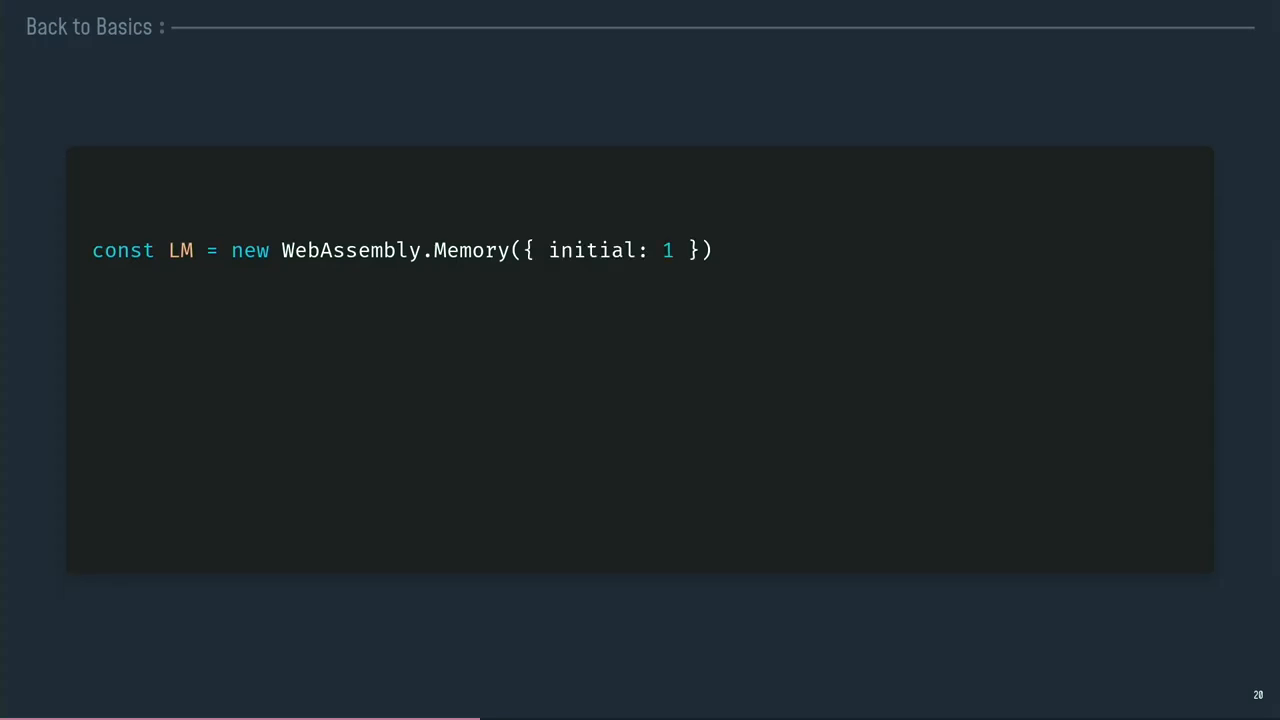
pyautogui.write('const sharedMem =')
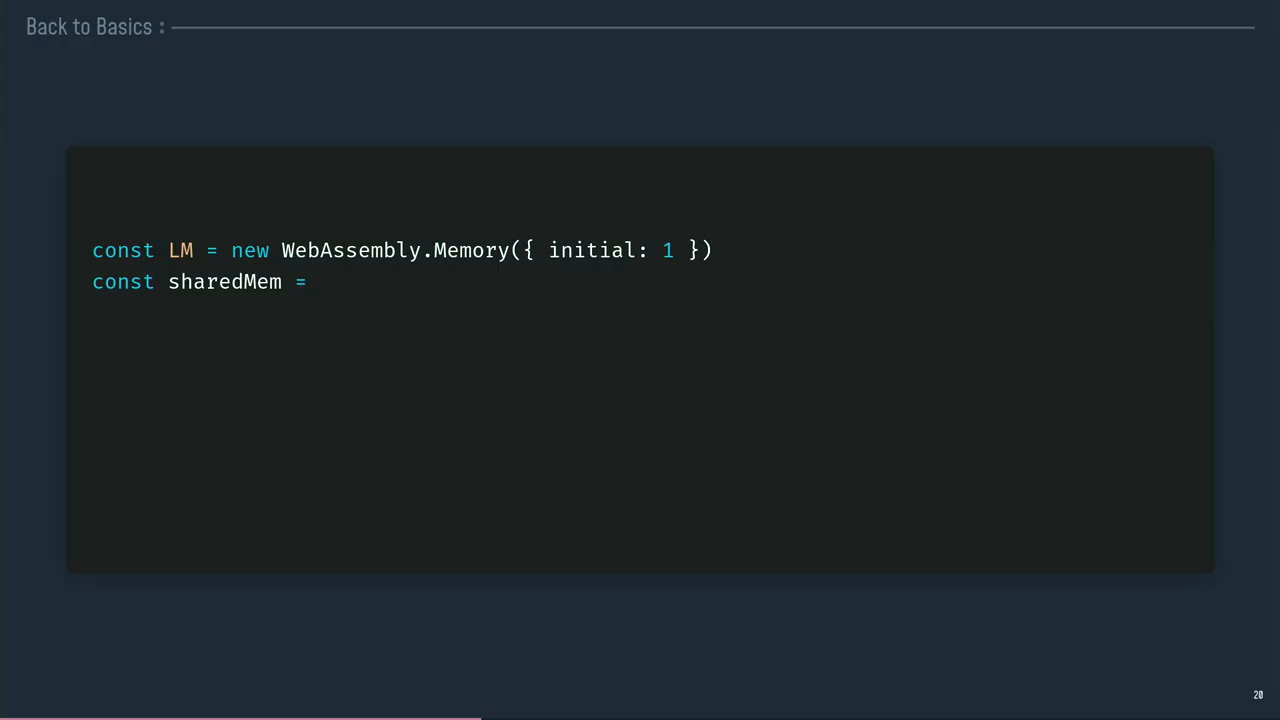
pyautogui.write('new Uint8Array(')
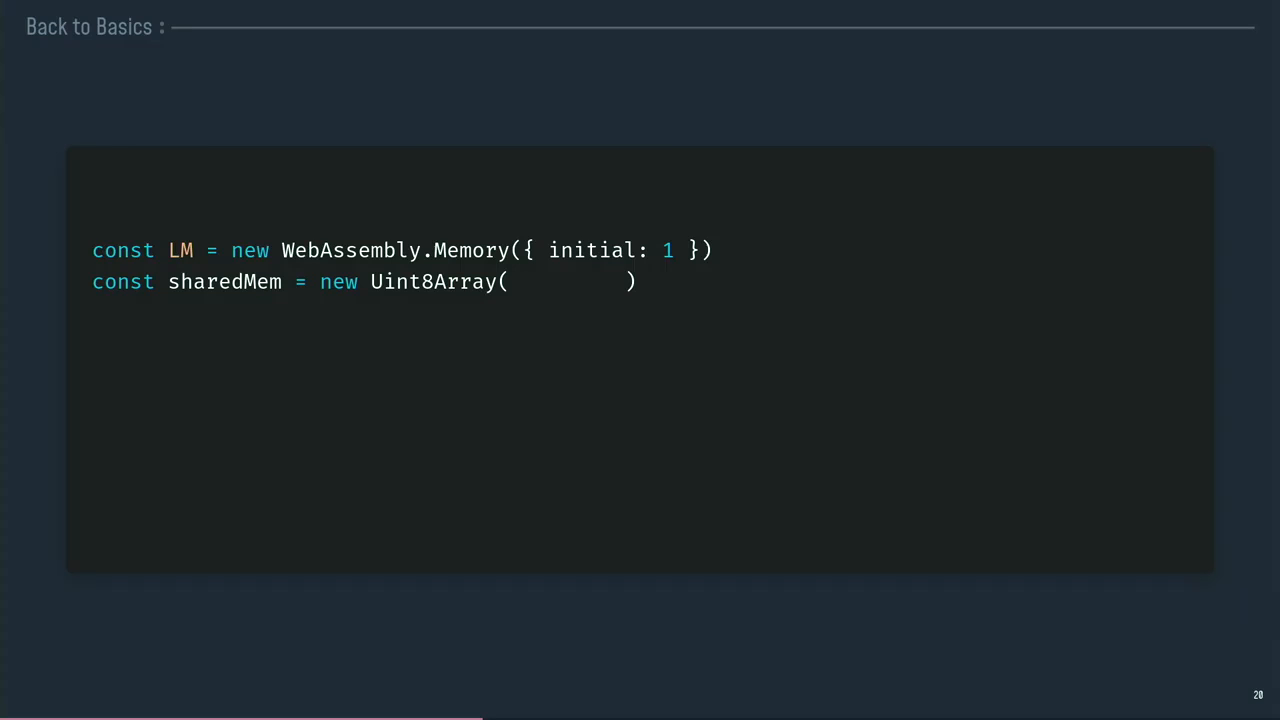
pyautogui.write('LM.buffer')
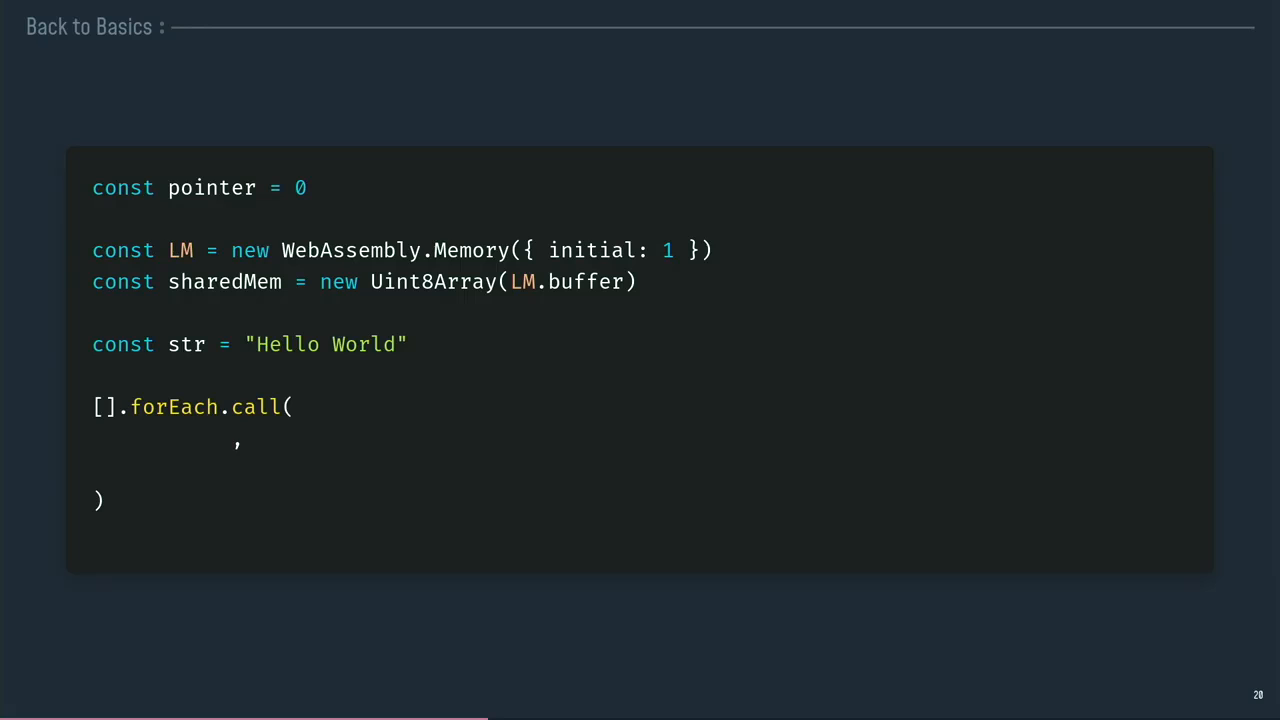
pyautogui.write('str')
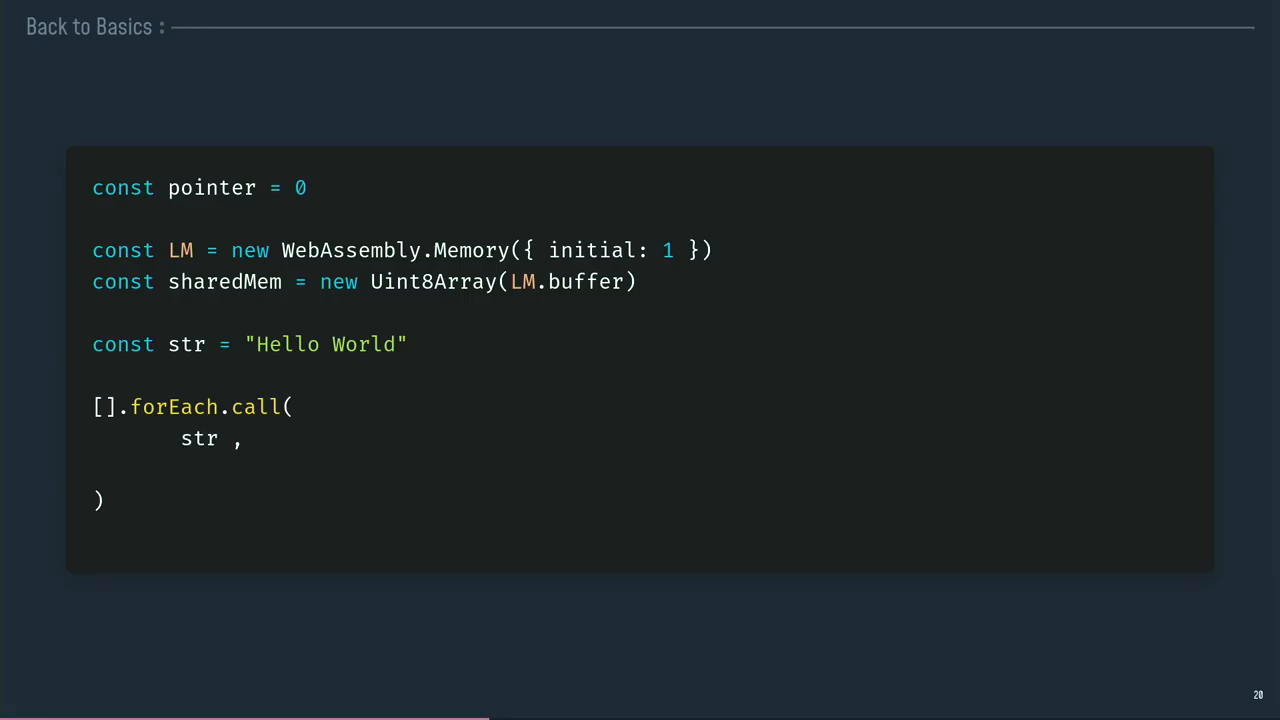
pyautogui.write('btoa(str)')
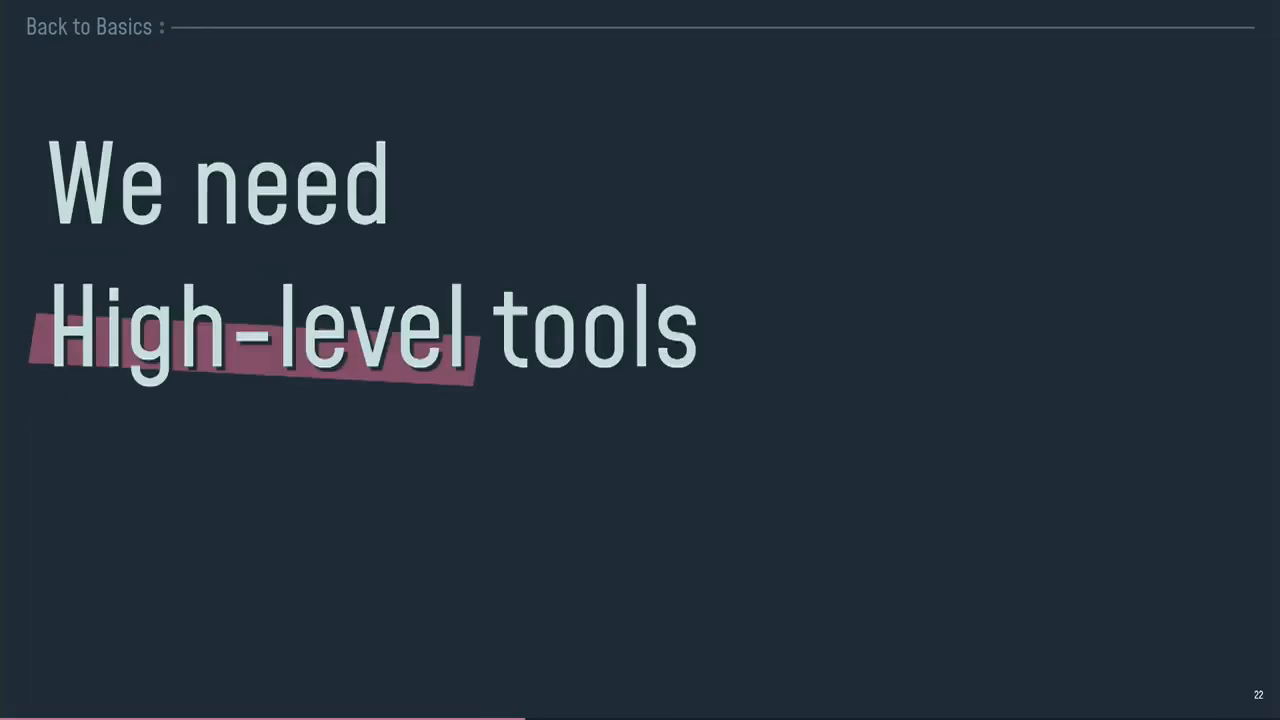
# - Reveal the arrayBuffer and instantiate lines of the fetch code, then reach slide 26
pyautogui.press('Right')
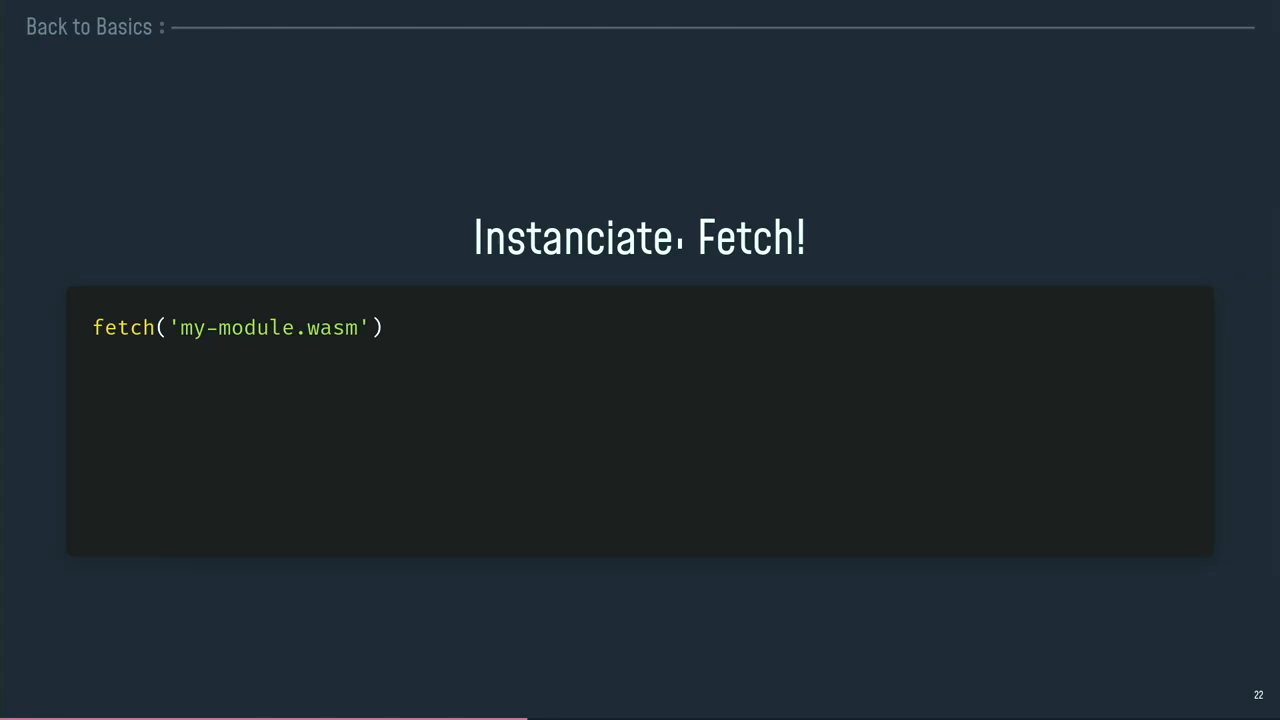
pyautogui.press('Right')
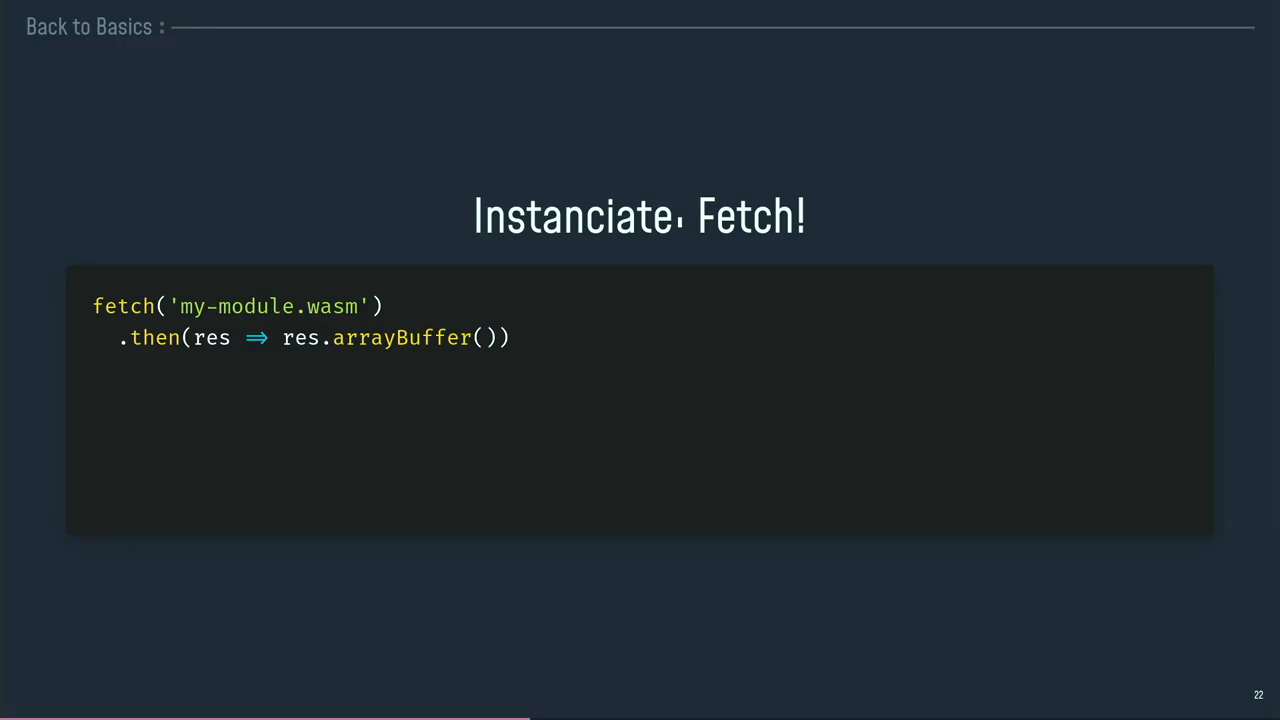
pyautogui.press('right')
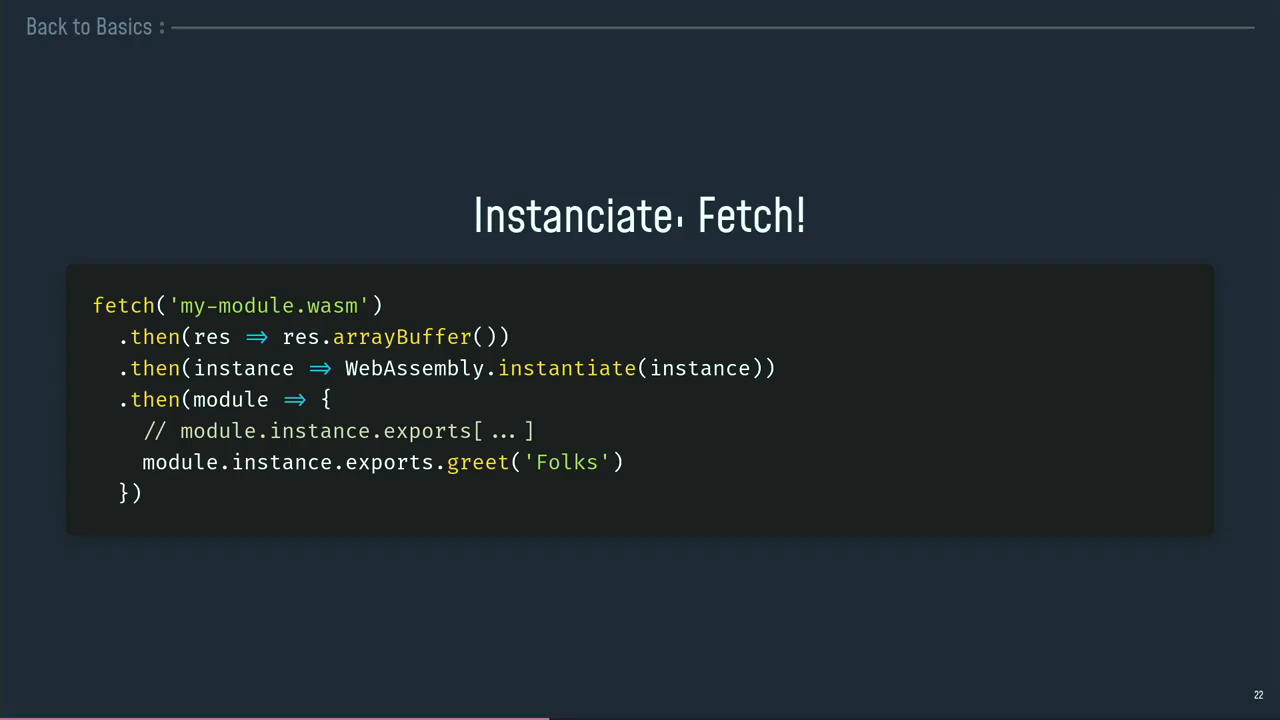
pyautogui.press('Right')
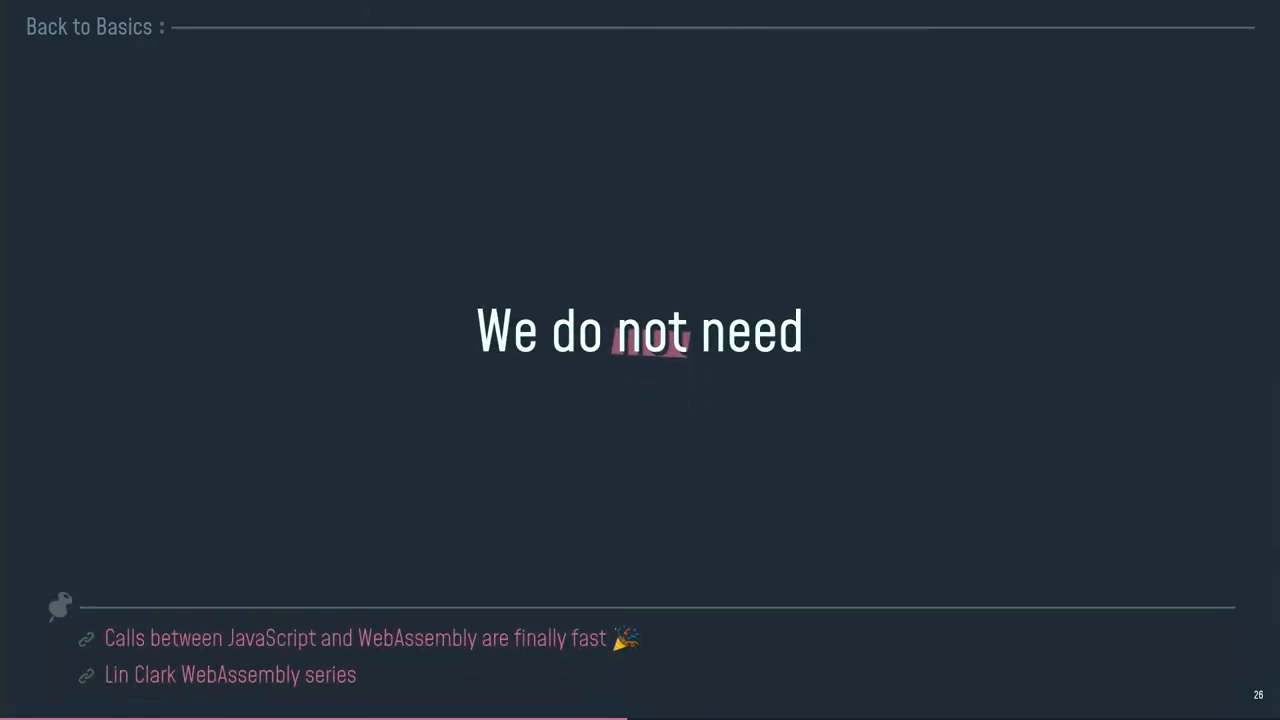
# - Advance from 'We do not need' into Hands-on, reaching slide 31, 'Remember?'
pyautogui.press('Right')
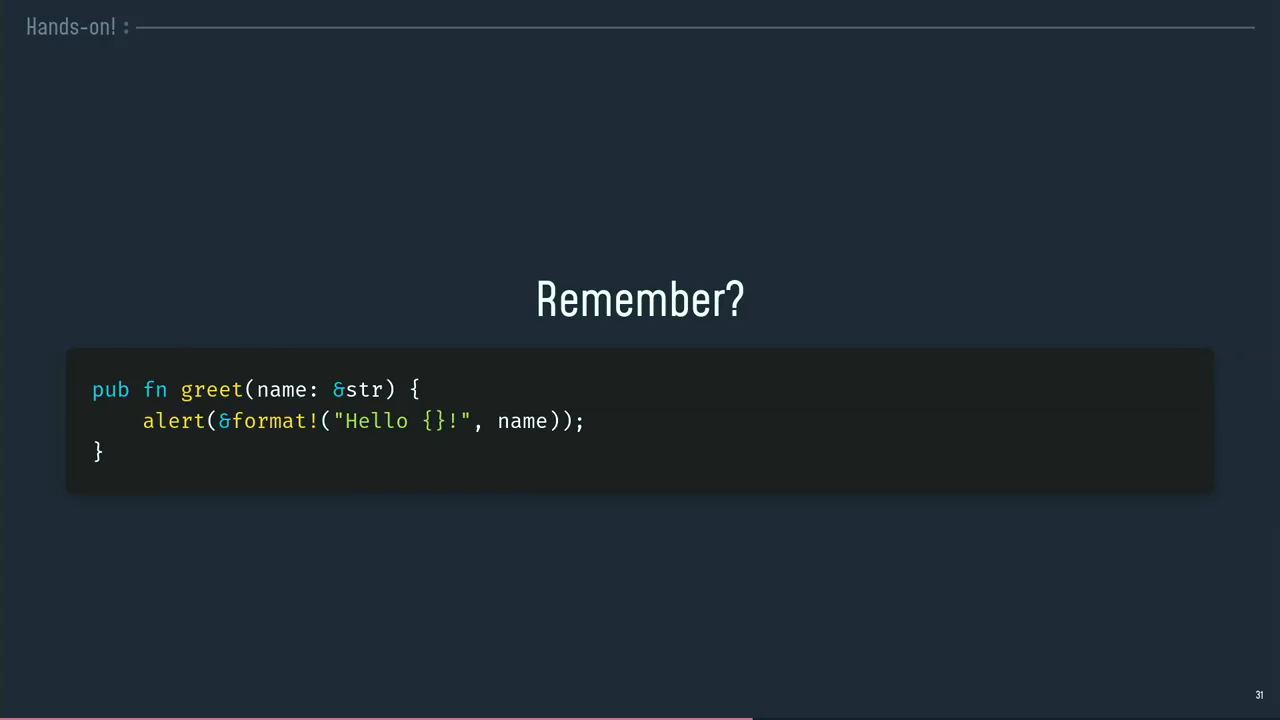
# - Advance to slide 32, 'Why Rust?', then on to the wasm_bindgen greet code slide
pyautogui.press('Right')
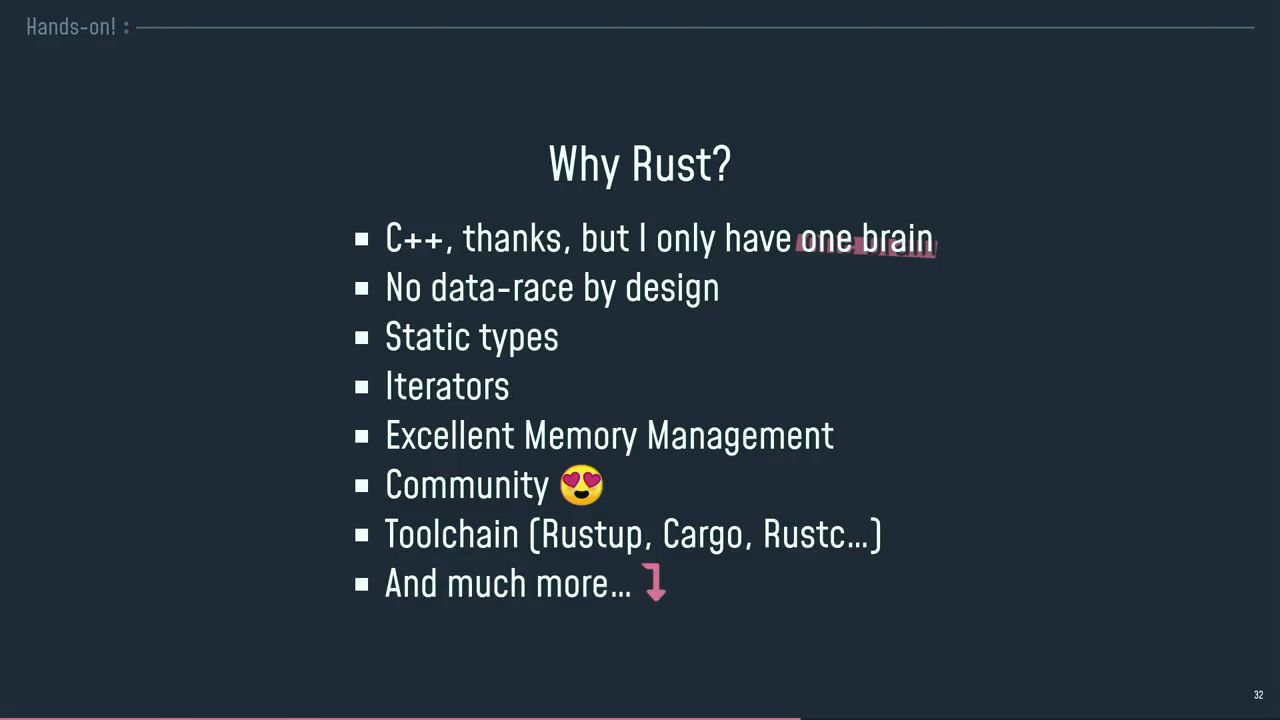
pyautogui.press('Right')
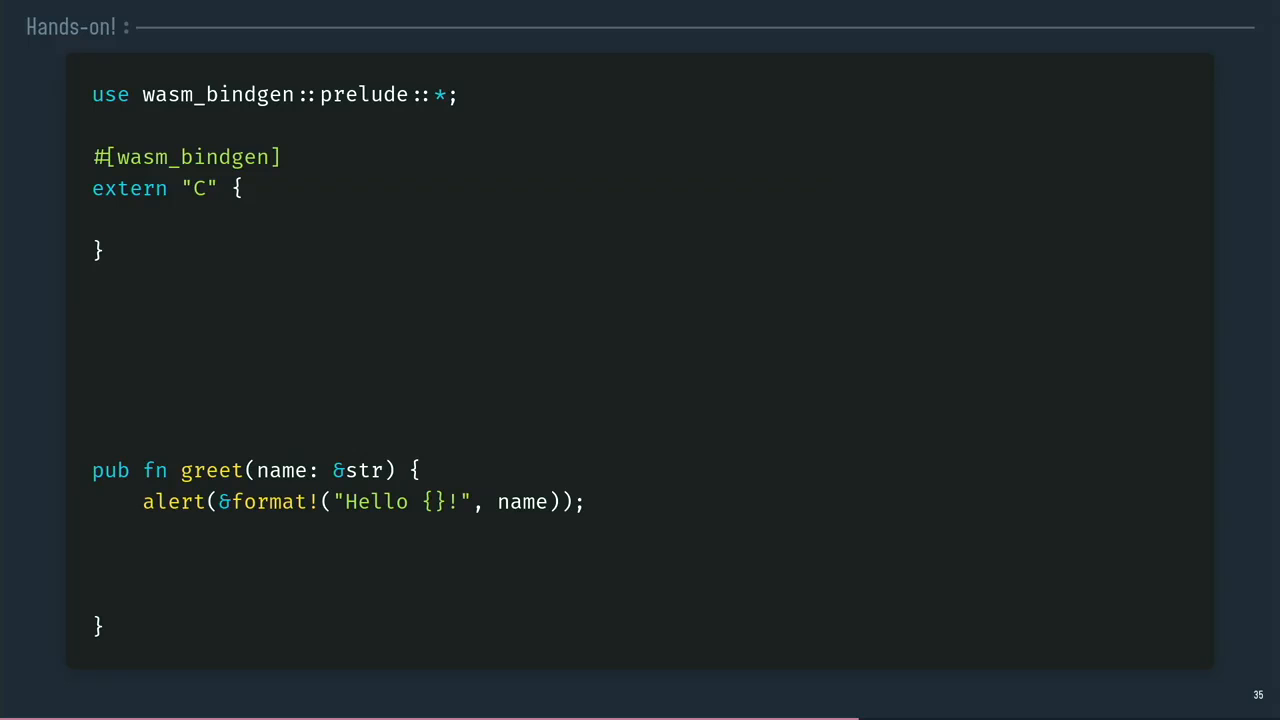
# - Show slide 35's code declaring fn alert(s: &str) and greet sending state to JavaScript
pyautogui.write('fn alert(s: &str);')
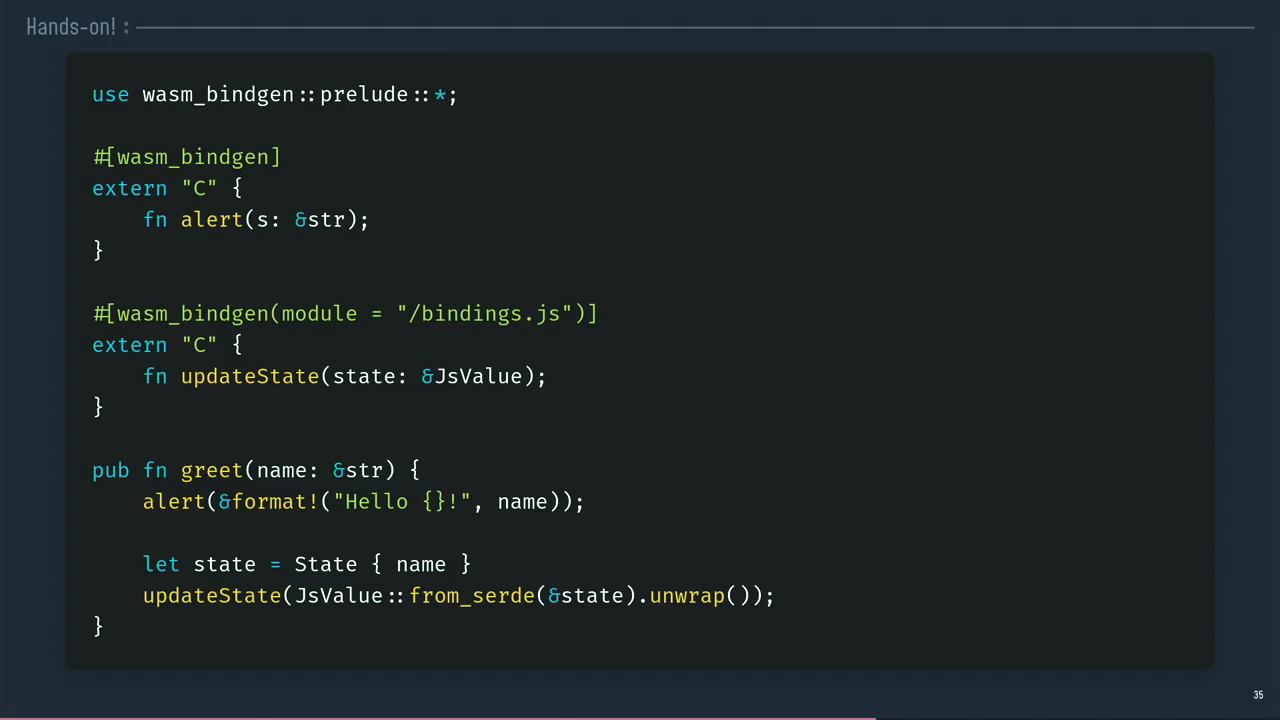
# - Advance to slide 36, introducing wasm-pack as the rust -> wasm workflow tool
pyautogui.press('Right')
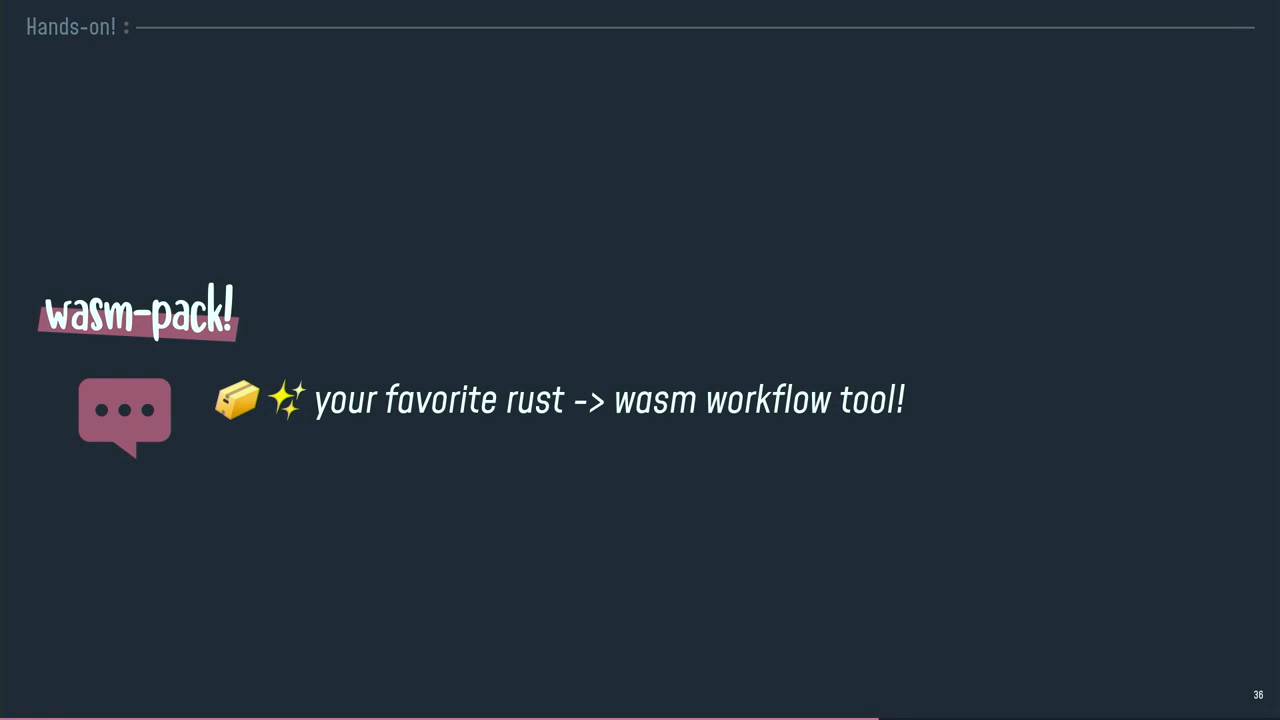
# - Advance to slide 37, showing wasm-pack's curl installer and 'build --target web --release' command
pyautogui.press('Right')
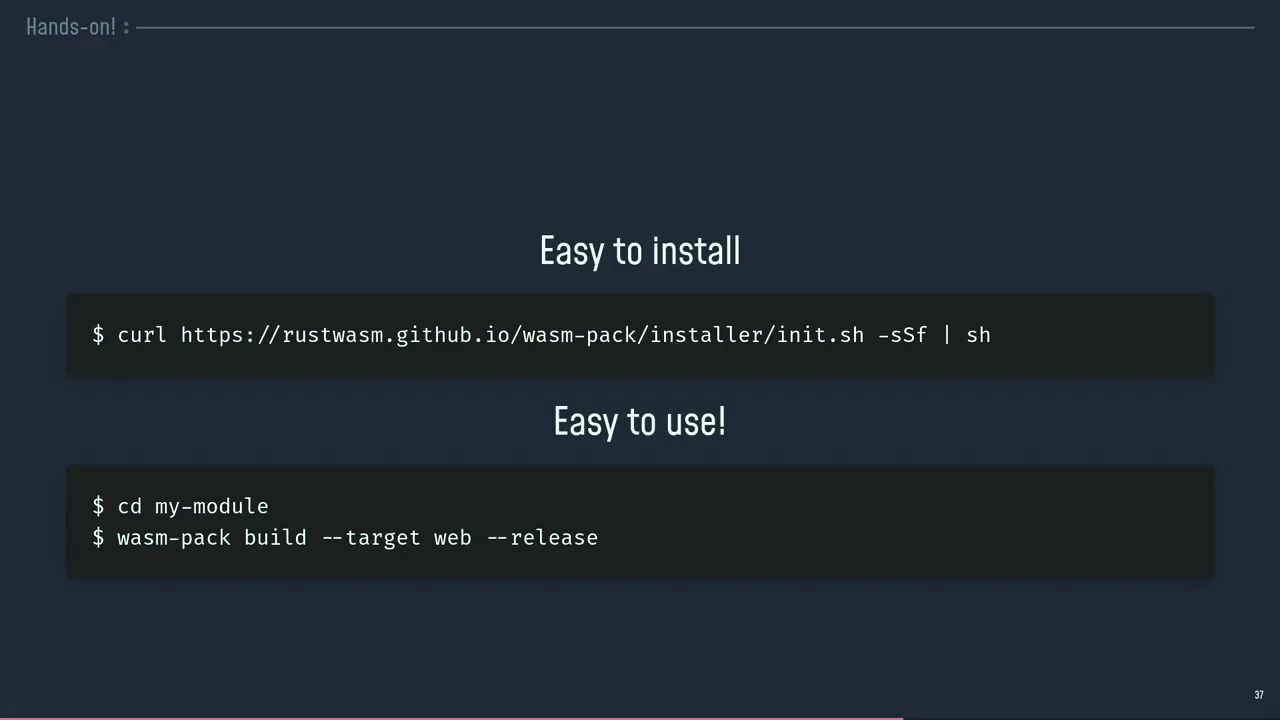
# - Advance to slide 38, 'Ready to publish!', showing the built pkg folder tree
pyautogui.press('Right')
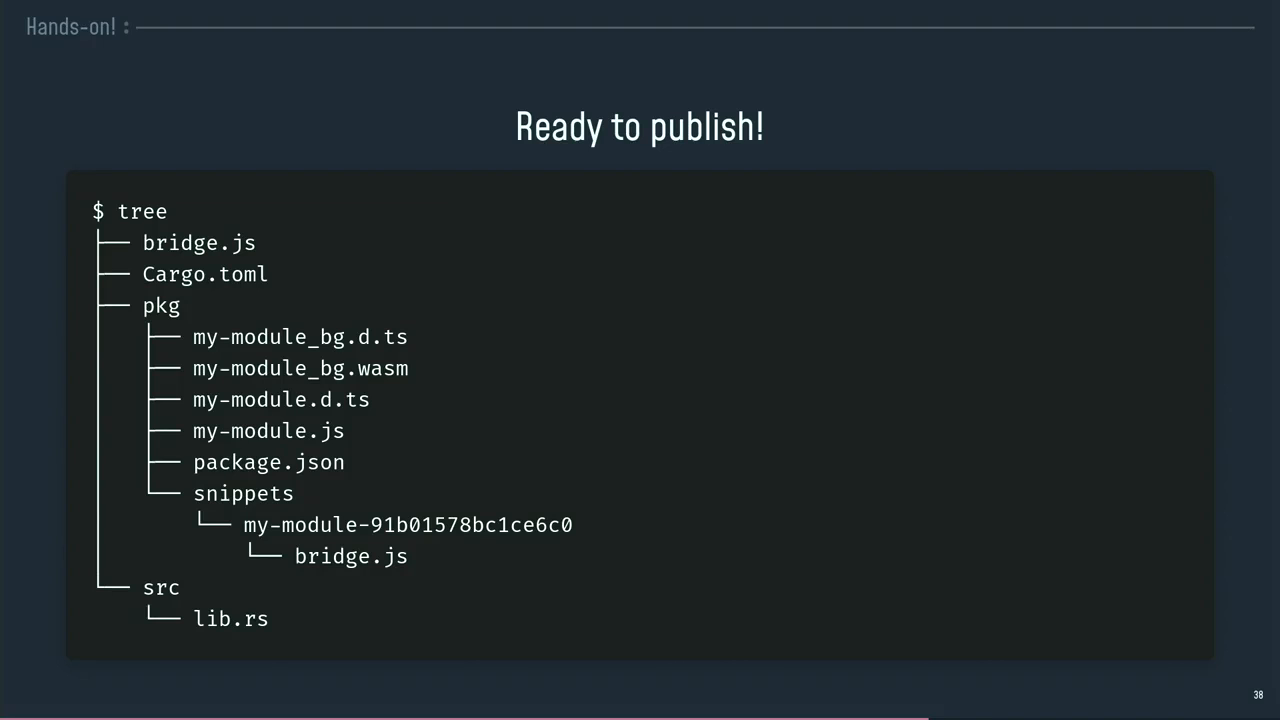
# - Advance to slide 39, the 'A State of WASM' section title
pyautogui.press('Right')
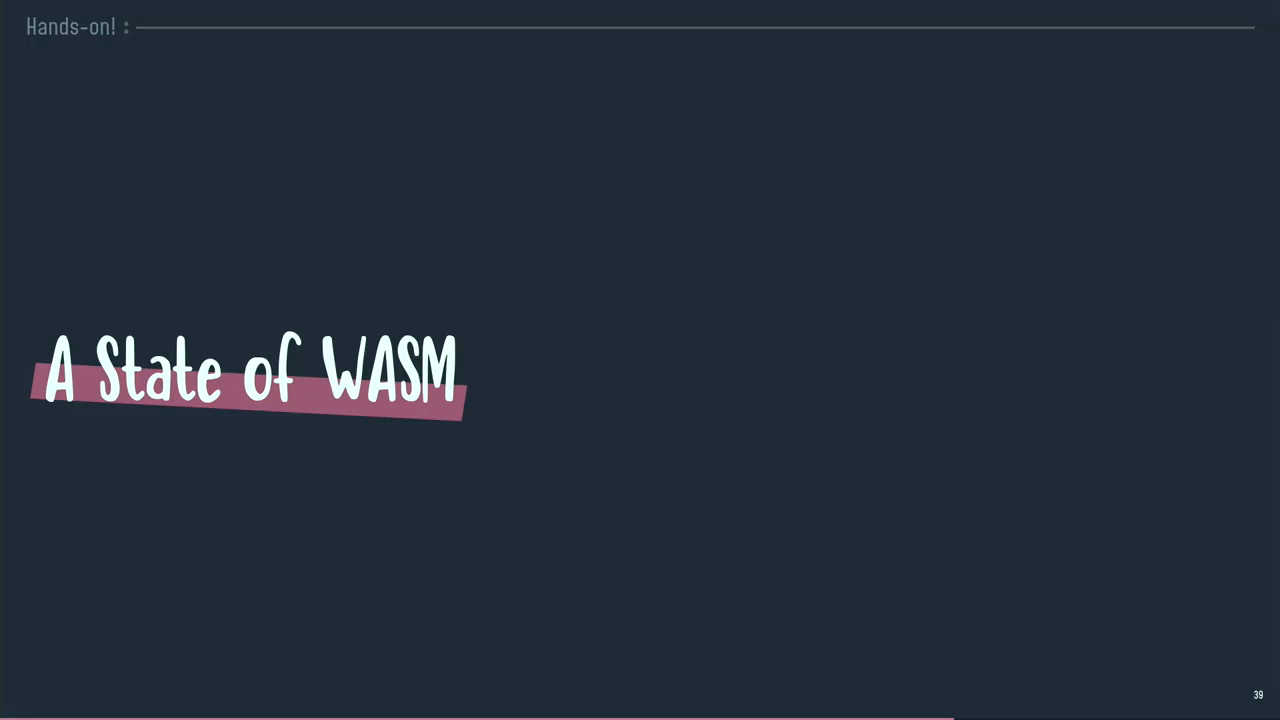
# - Step through slide 40's Record and Node interfaces to slide 41's while (true) loop
pyautogui.press('Right')
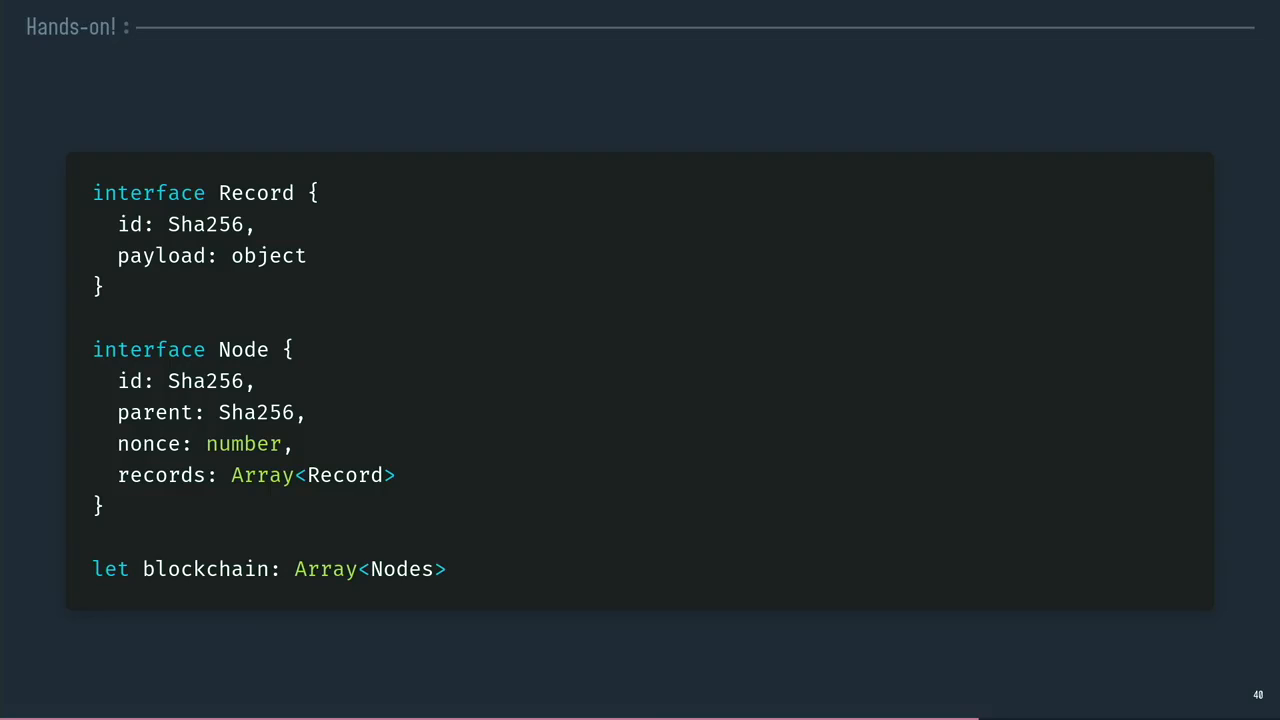
pyautogui.press('Right')
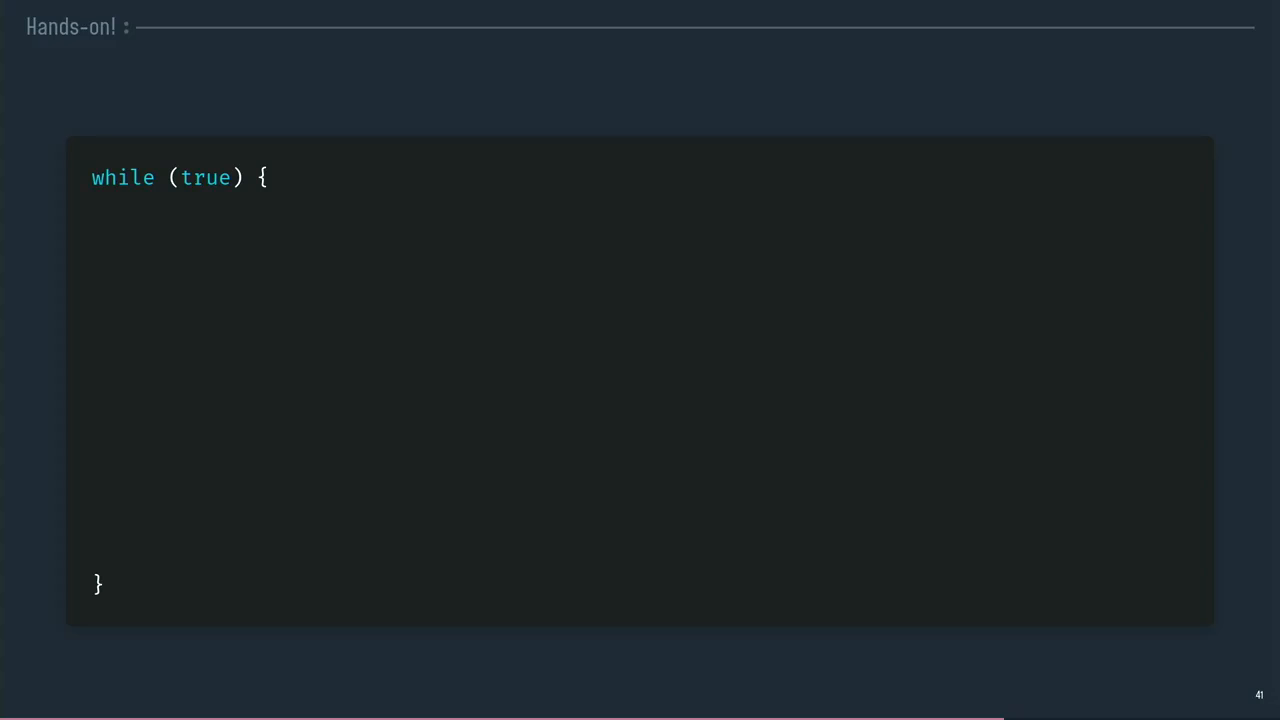
# - Enter the node.nonce and node.id mining code, then advance through slide 42 to 'Let's Try It!'
pyautogui.write('node.nonce = nonce()')
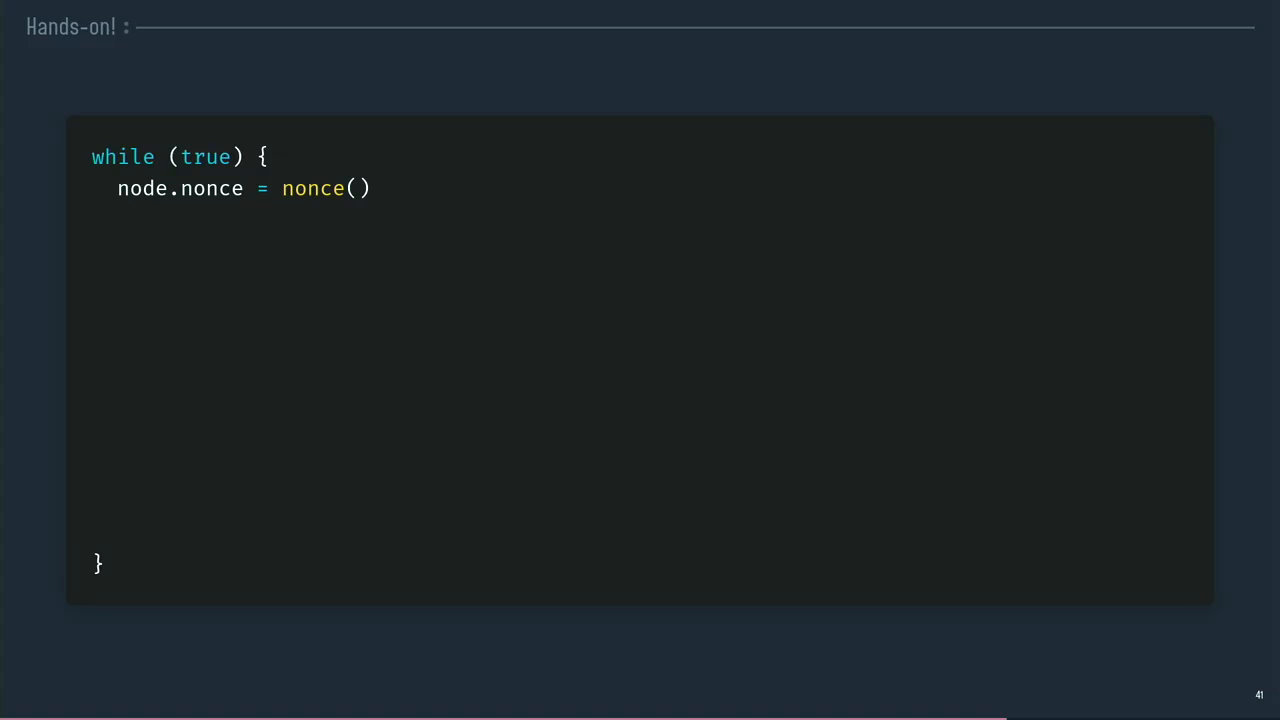
pyautogui.write("node.id = await crypto.subtle.digest('SHA-256', encoder.encode(`")
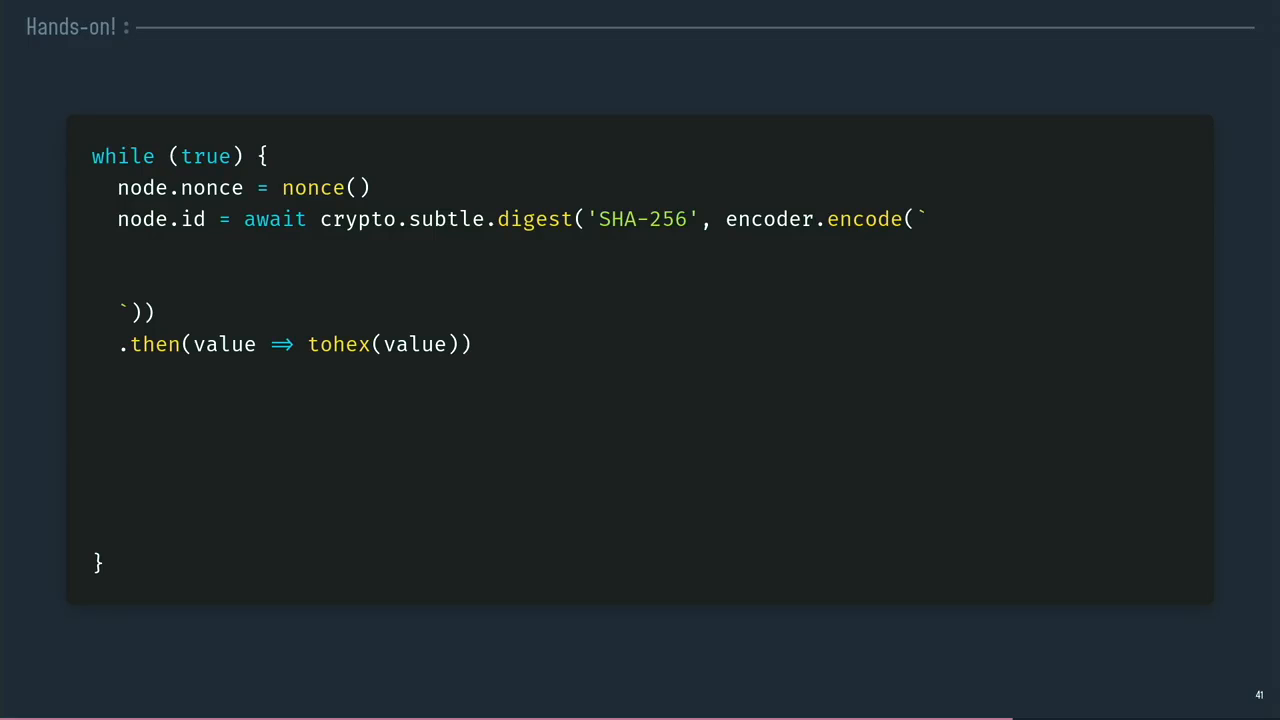
pyautogui.write('${node.parent};')
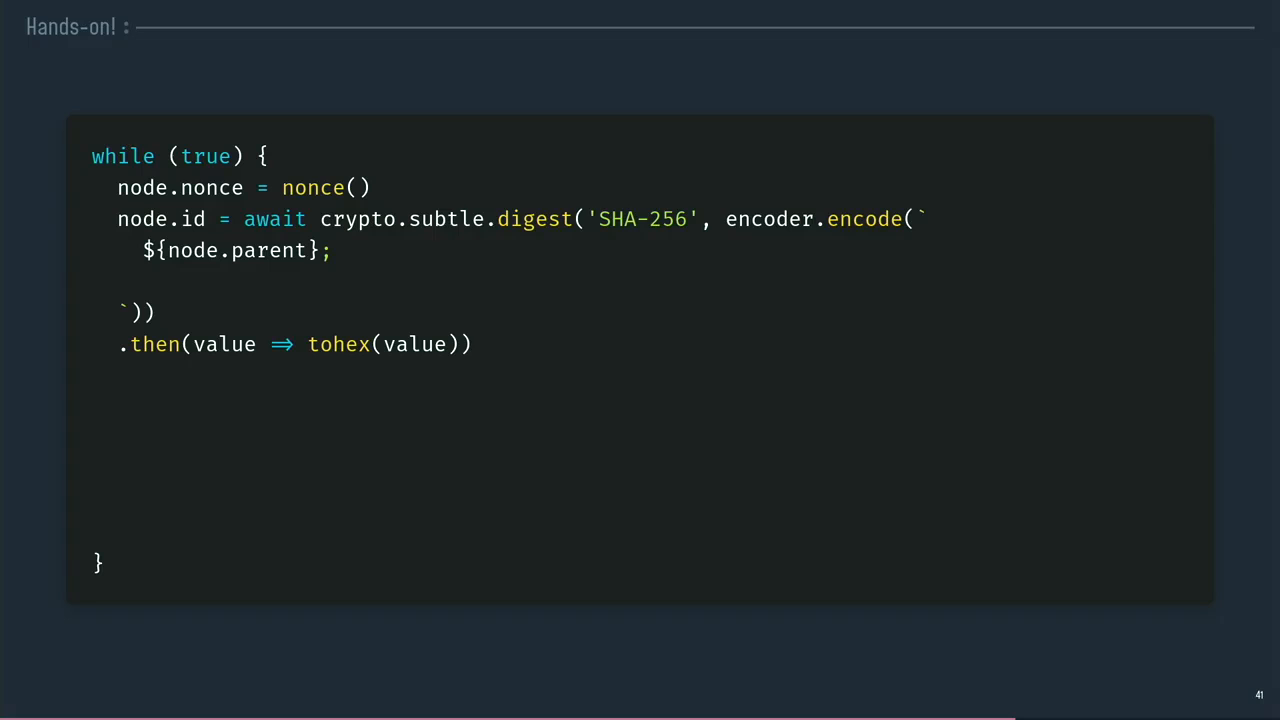
pyautogui.write('${node.nonce};')
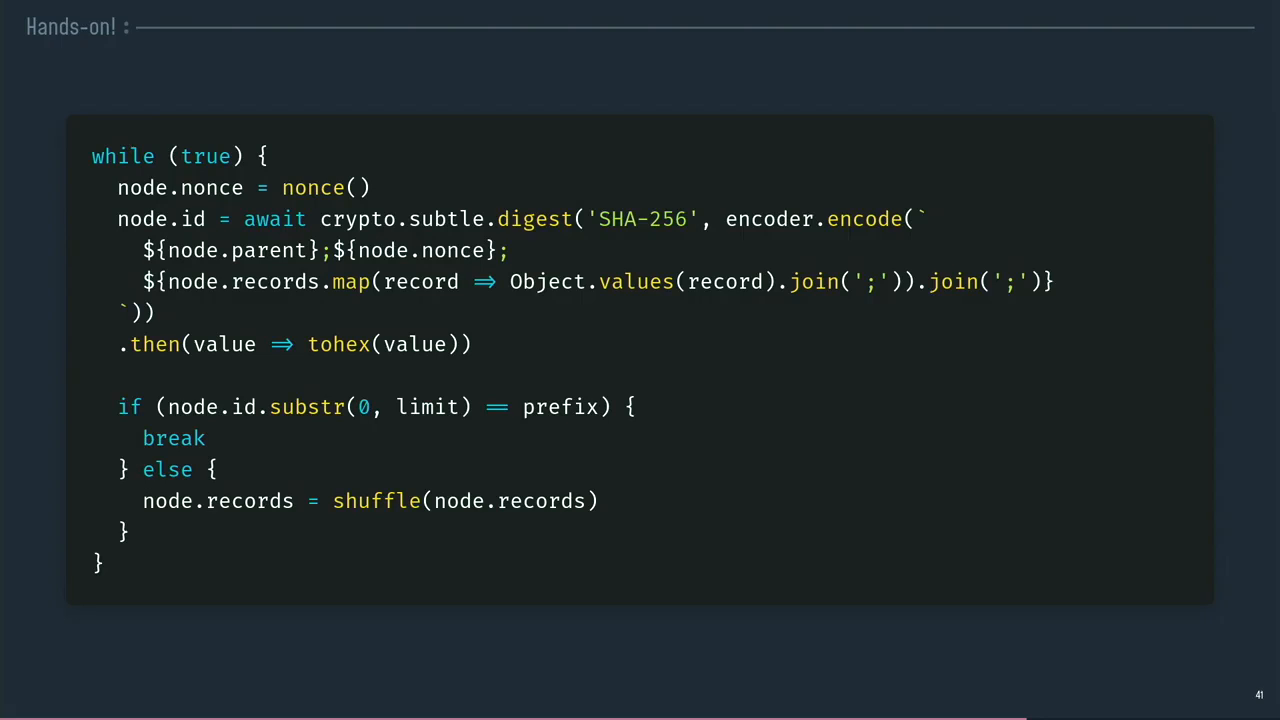
pyautogui.press('right')
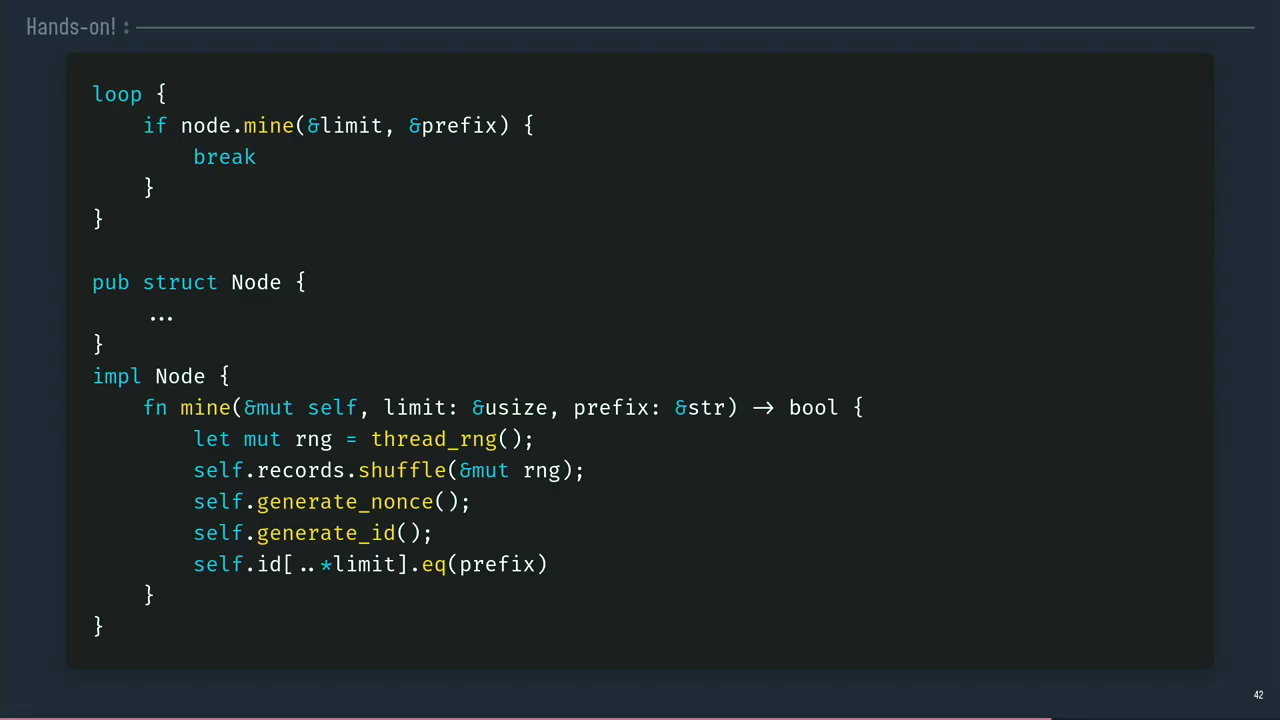
pyautogui.press('Right')
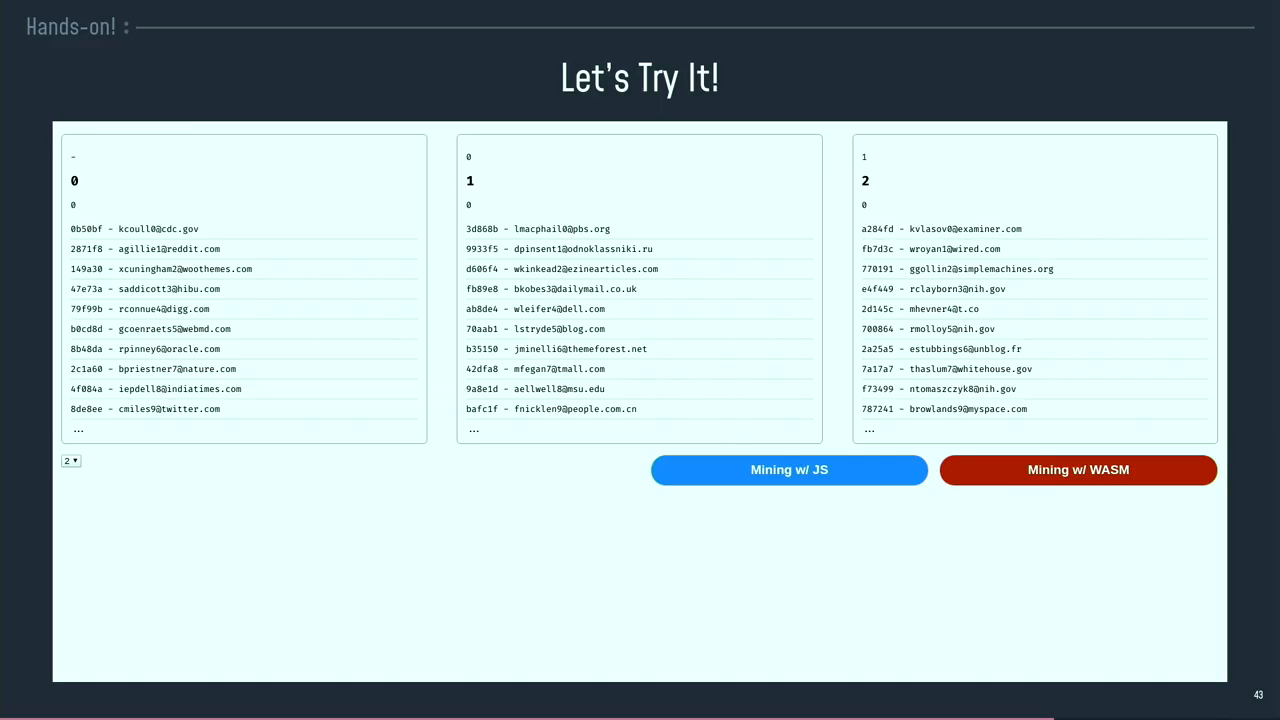
# - Run the JS mining demo, finishing in 16.529s over 427 rounds
pyautogui.click(789, 470)
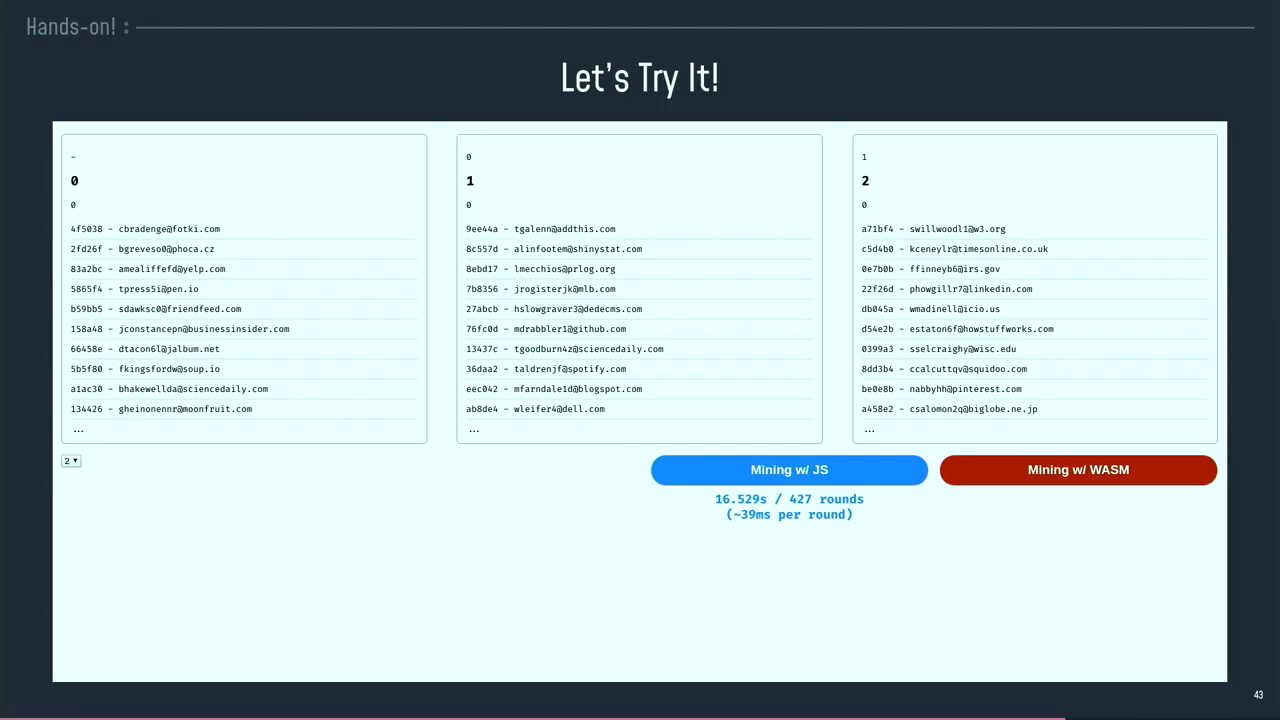
# - Run the WASM mining demo, then advance toward slide 46, 'Open Standard'
pyautogui.click(1078, 469)
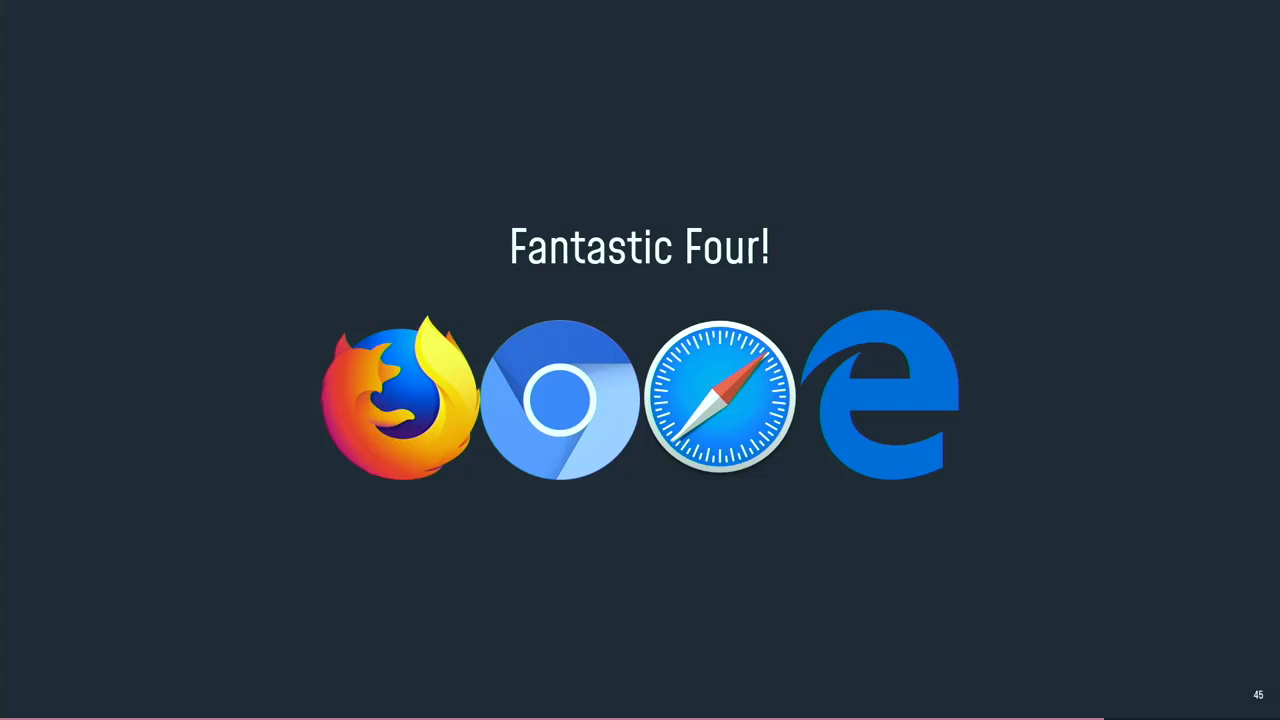
pyautogui.press('Right')
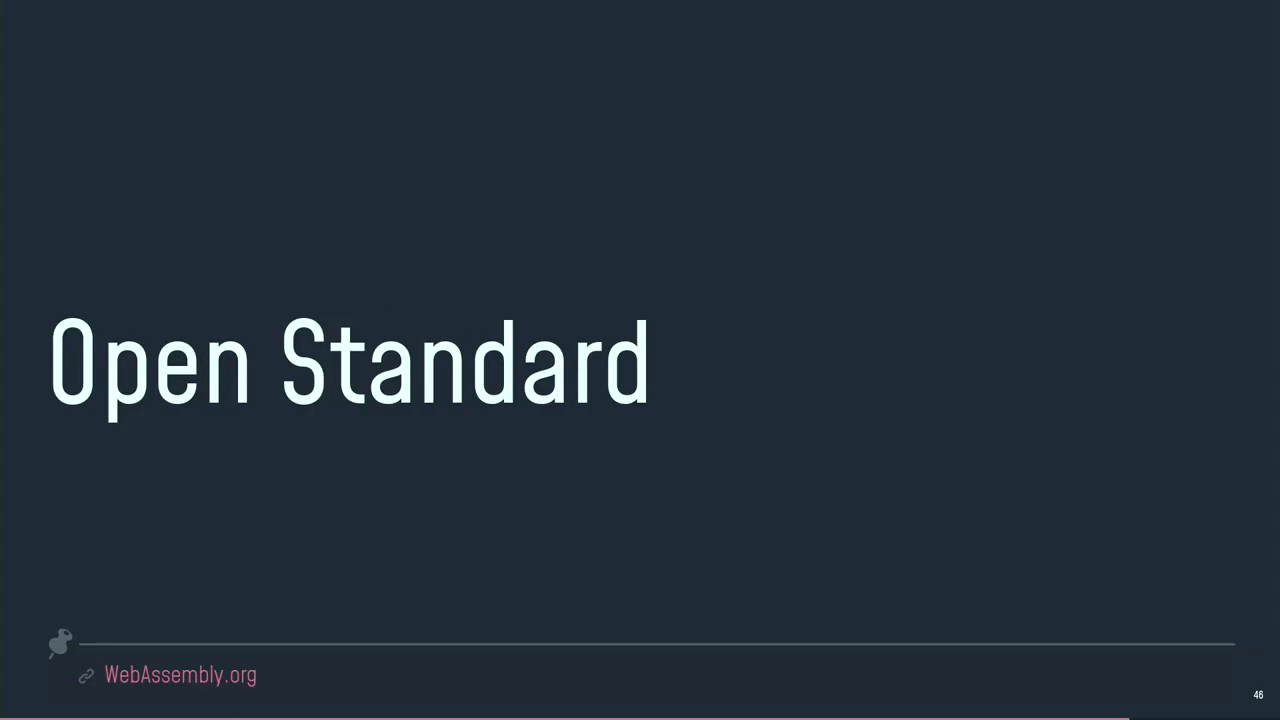
# - Advance past slide 48's 'Comming Soon' feature list to slide 49, 'Know The Web!'
pyautogui.press('Right')
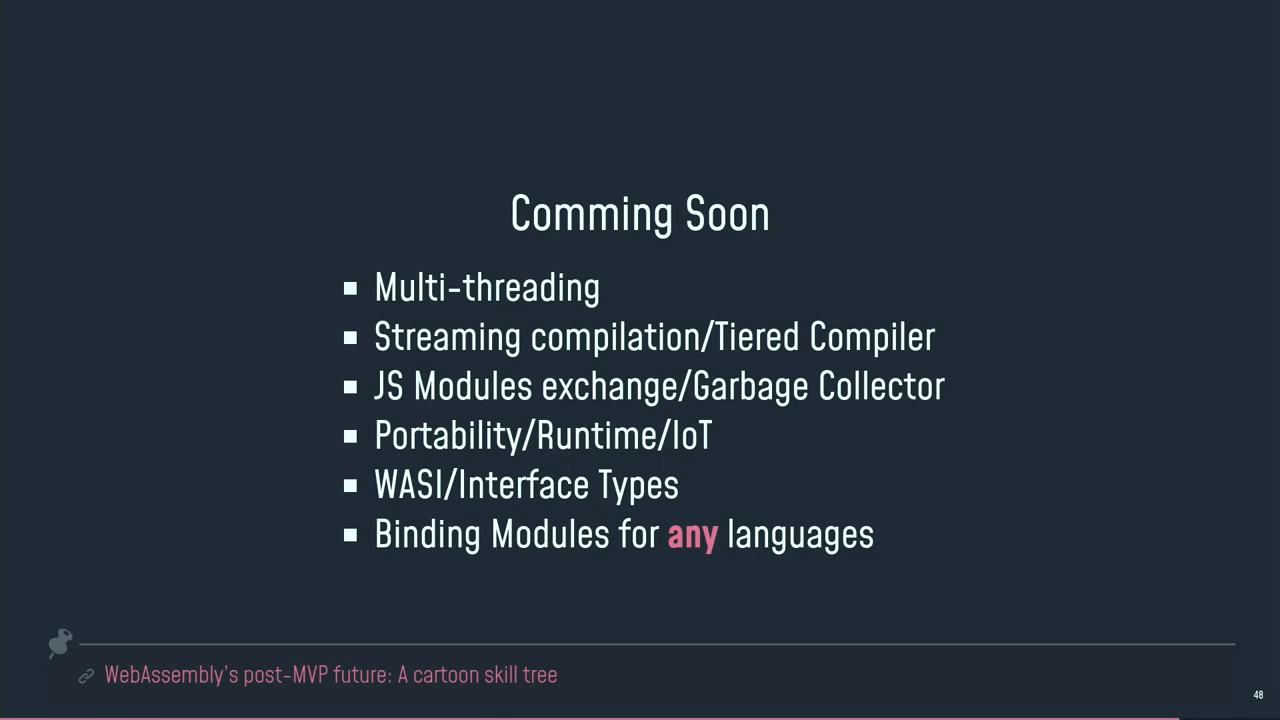
pyautogui.press('Right')
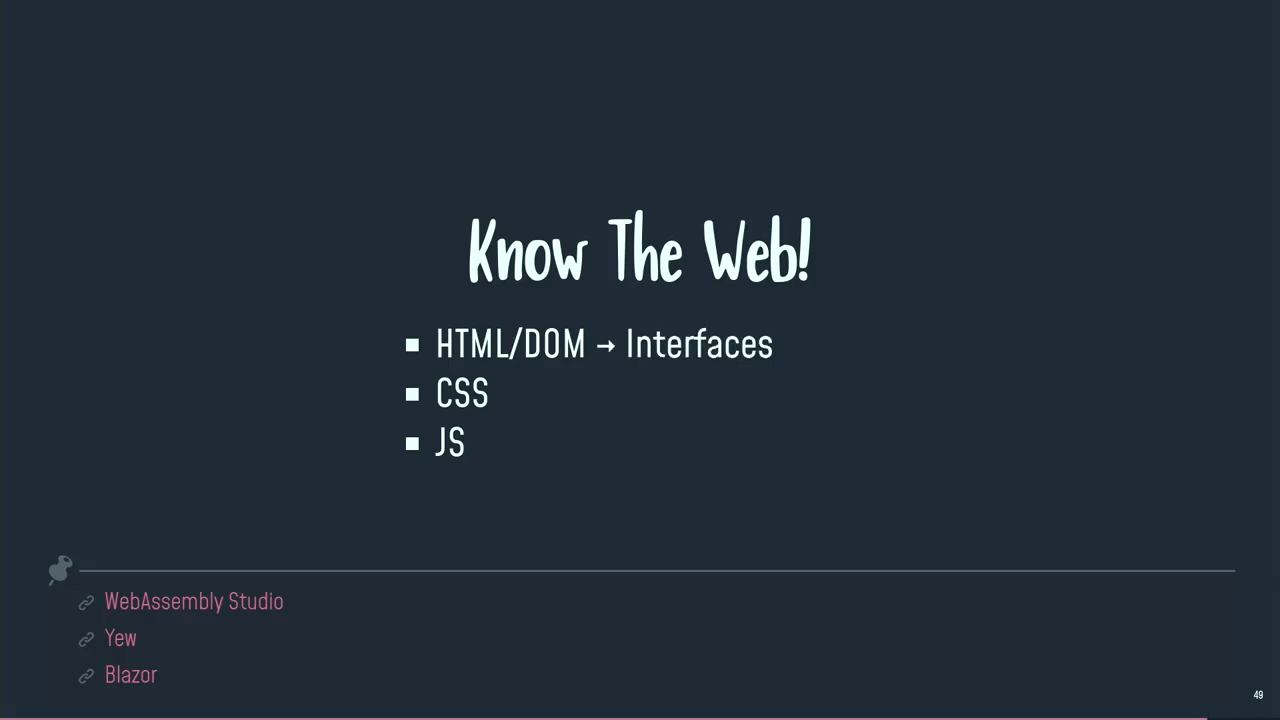
# - Reveal the HTML/DOM, CSS and JS role bullets on slide 49, 'Know The Web!'
pyautogui.press('right')
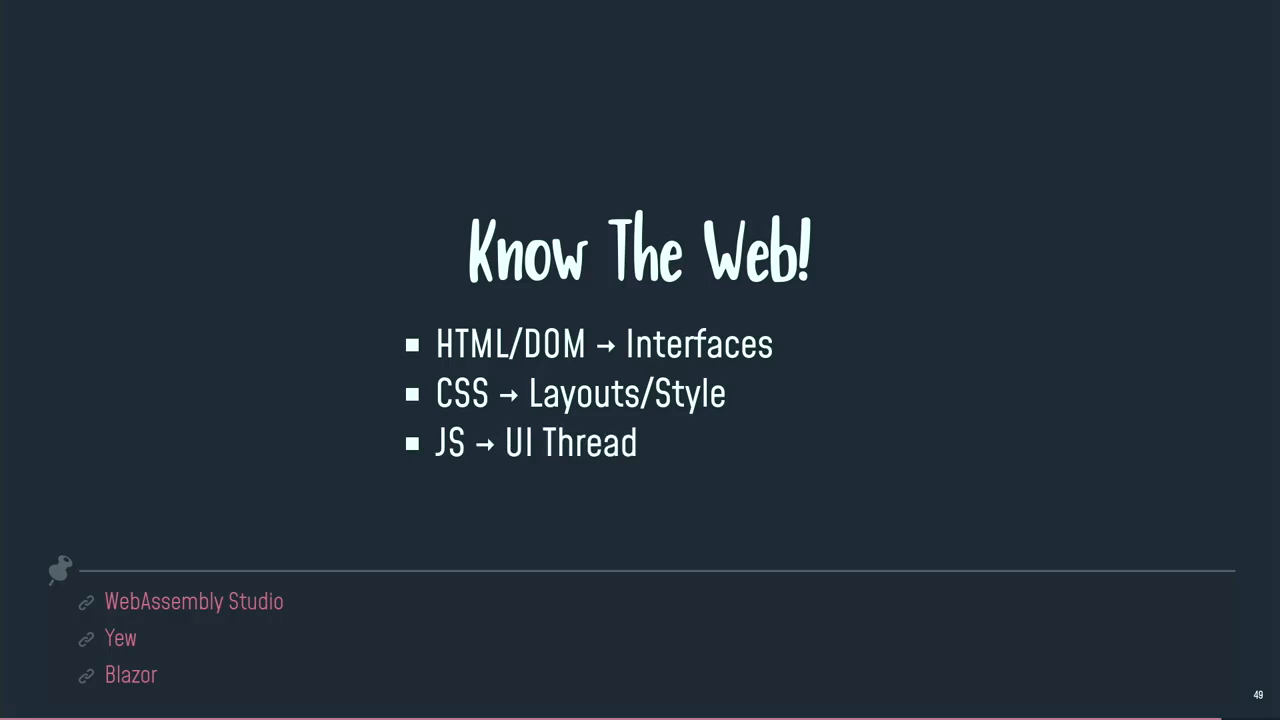